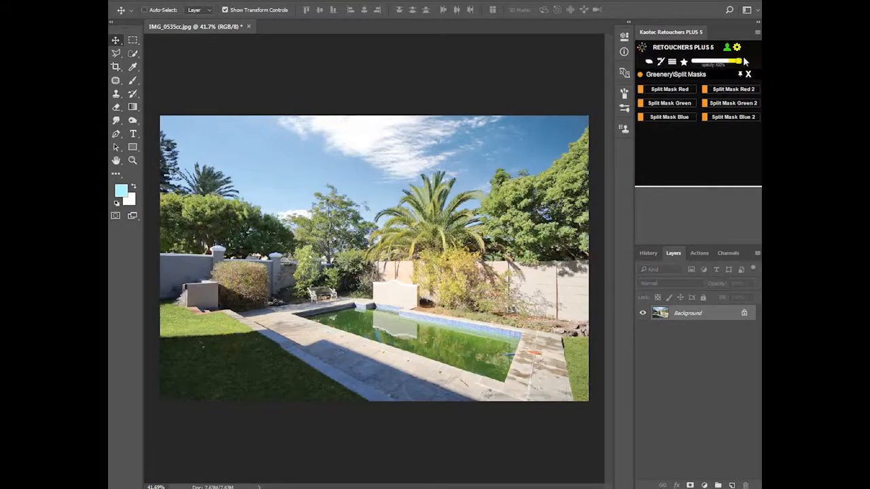
From the Retouchers Plus main menu, run the Water workflow to add a Water group
{"action": "left_click", "coordinate": [748, 75]}
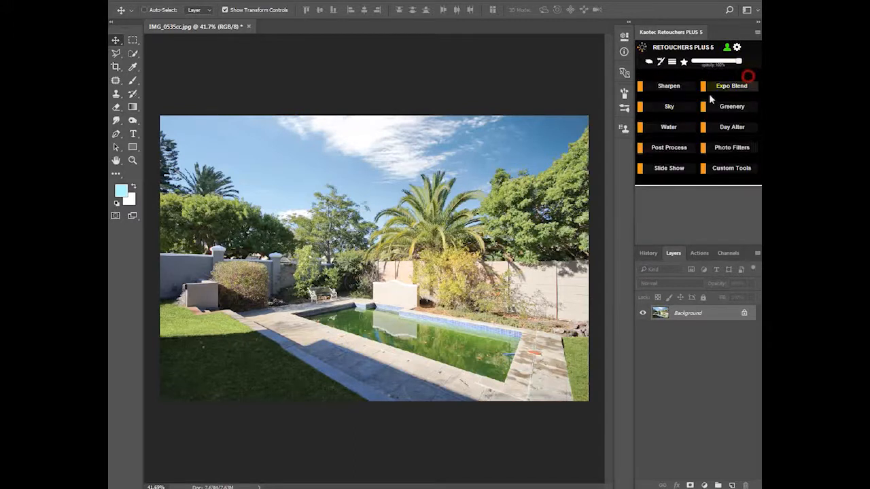
{"action": "left_click", "coordinate": [668, 127]}
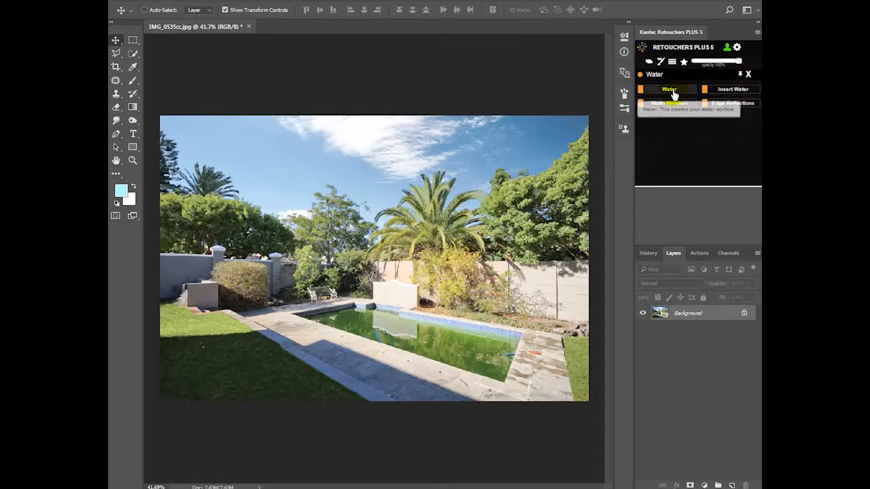
{"action": "left_click", "coordinate": [669, 89]}
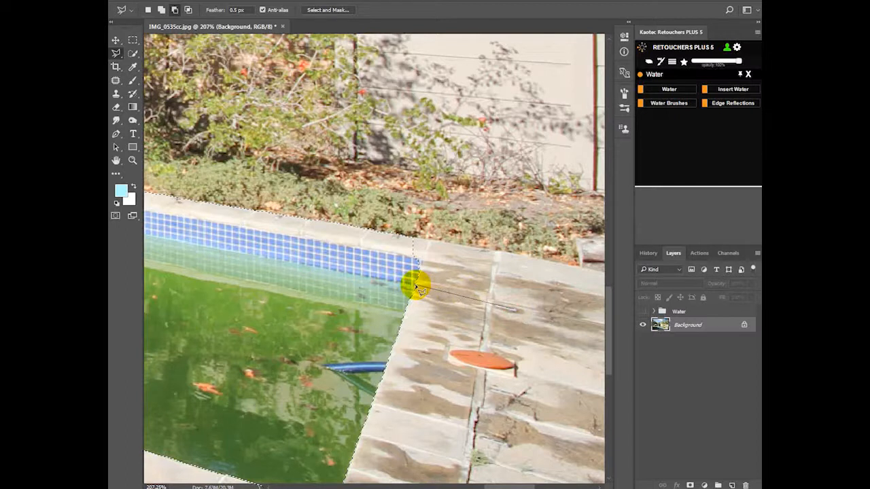
Trace a Polygonal Lasso selection around the pool water along the tile edge
{"action": "left_click_drag", "start_coordinate": [415, 285], "coordinate": [513, 319]}
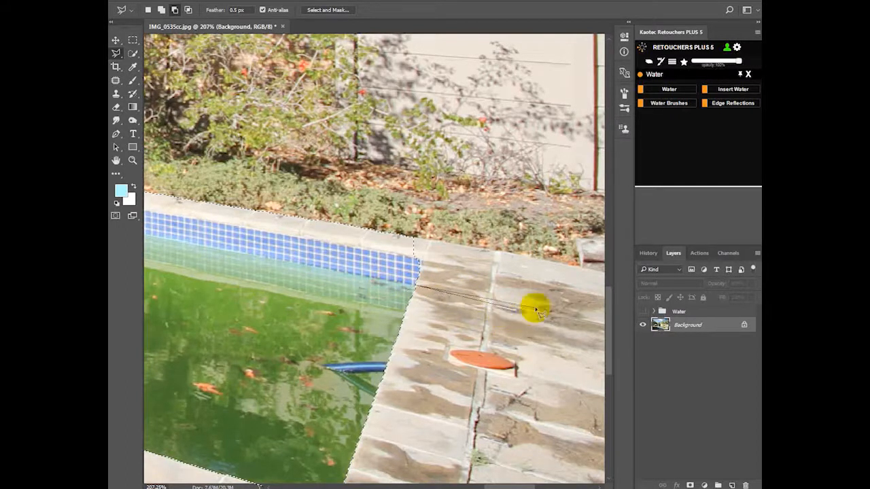
{"action": "left_click_drag", "start_coordinate": [537, 309], "coordinate": [248, 276]}
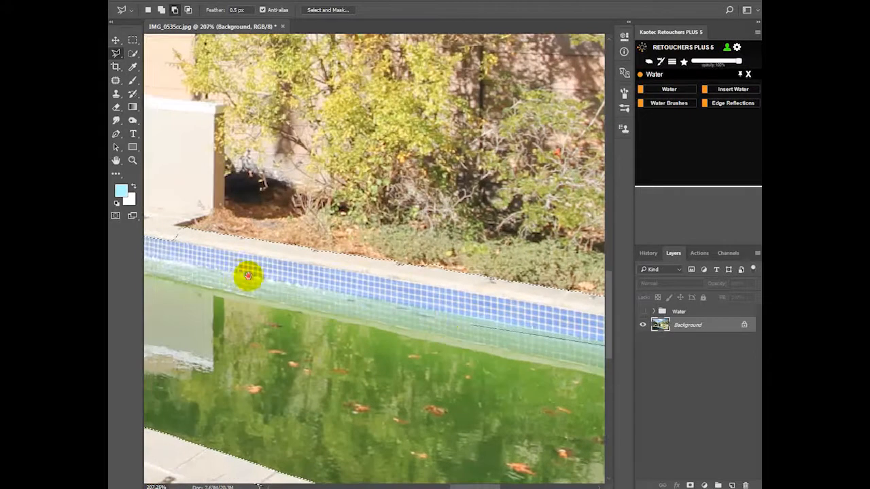
{"action": "left_click_drag", "start_coordinate": [248, 275], "coordinate": [268, 286]}
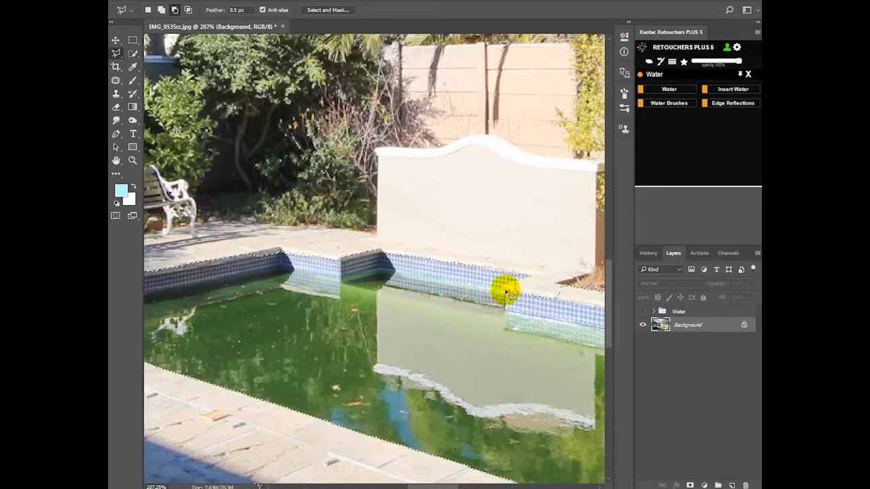
{"action": "mouse_move", "coordinate": [384, 268]}
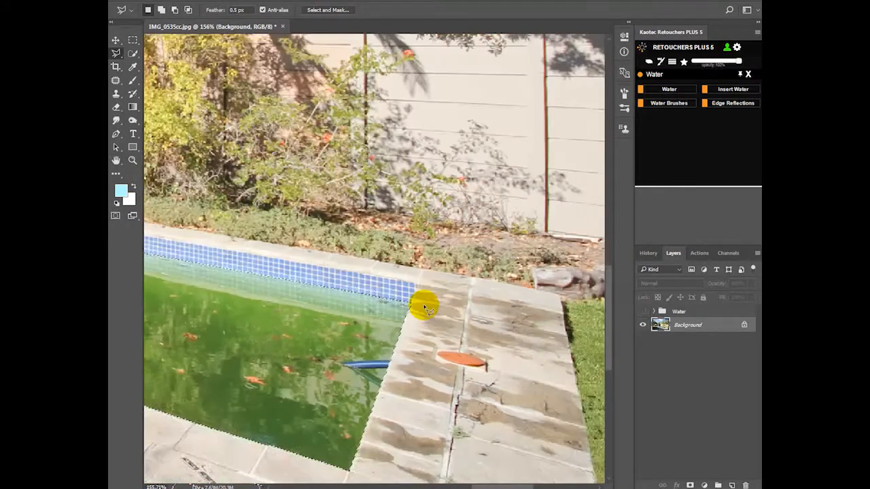
{"action": "mouse_move", "coordinate": [733, 89]}
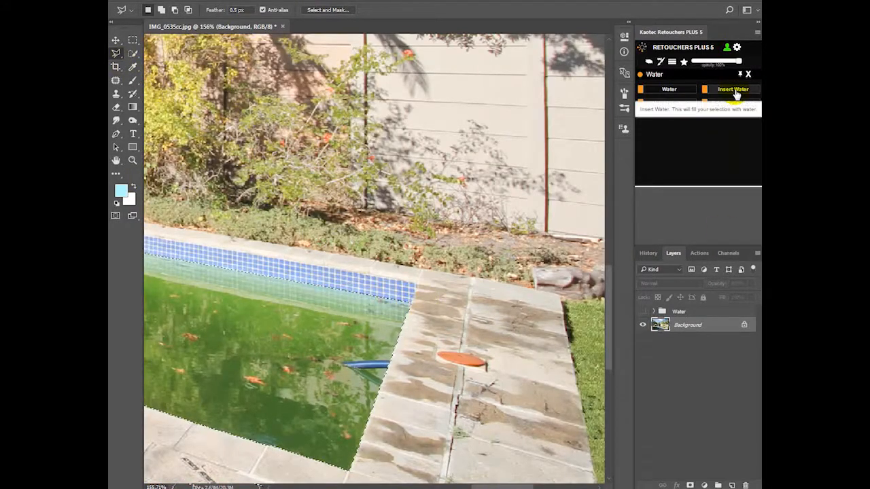
Insert blue water into the selected pool and bring up the Water Brushes set
{"action": "left_click", "coordinate": [732, 89]}
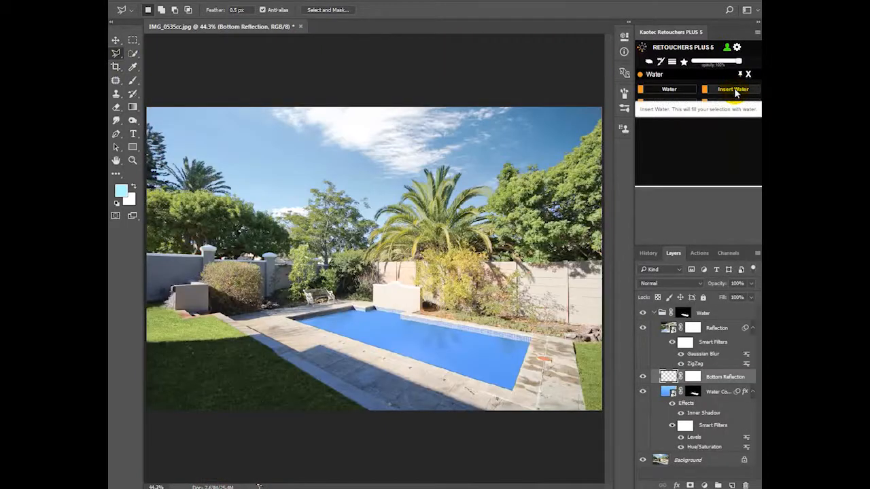
{"action": "left_click", "coordinate": [732, 89]}
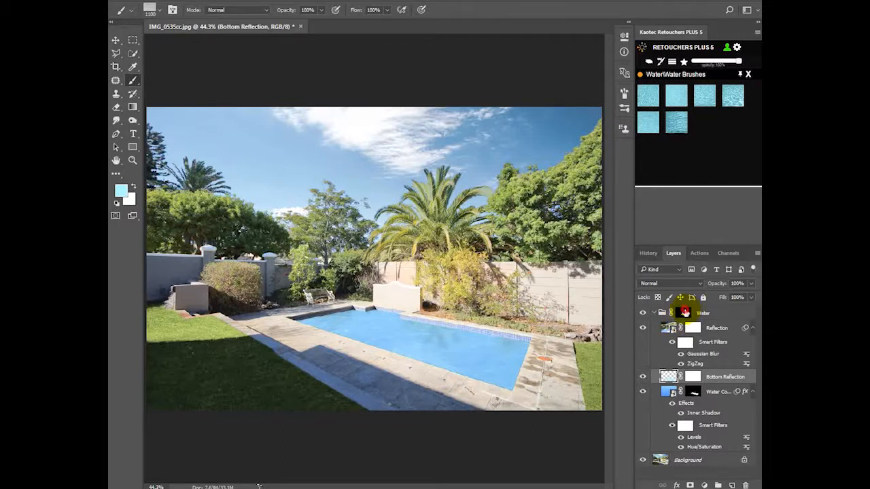
Set the Water group to Hard Light and open Water Color's Hue/Saturation filter
{"action": "left_click", "coordinate": [702, 312]}
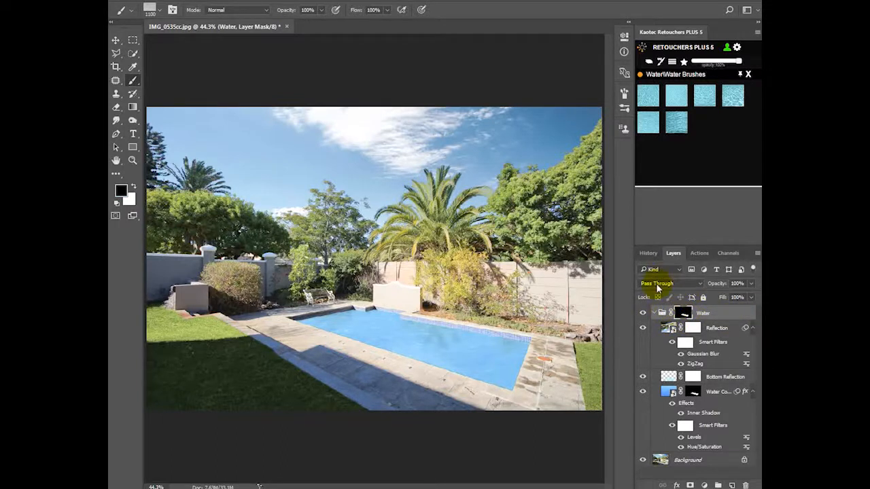
{"action": "left_click", "coordinate": [669, 283]}
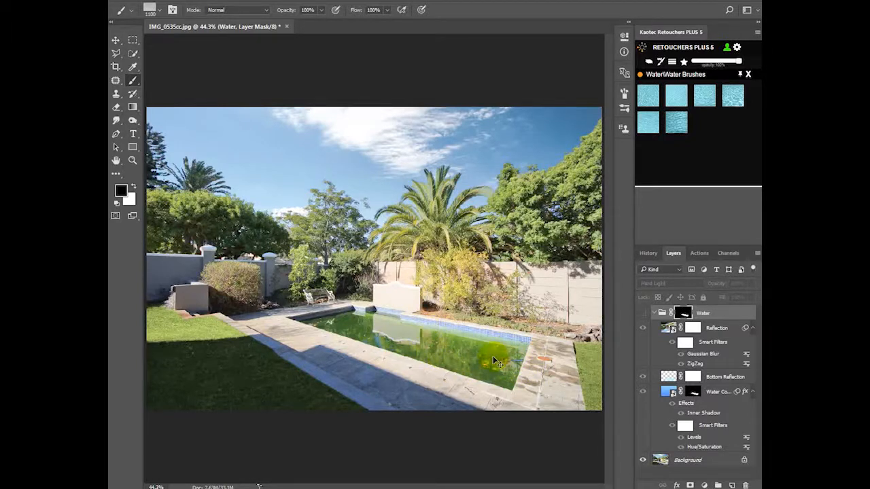
{"action": "left_click", "coordinate": [642, 313]}
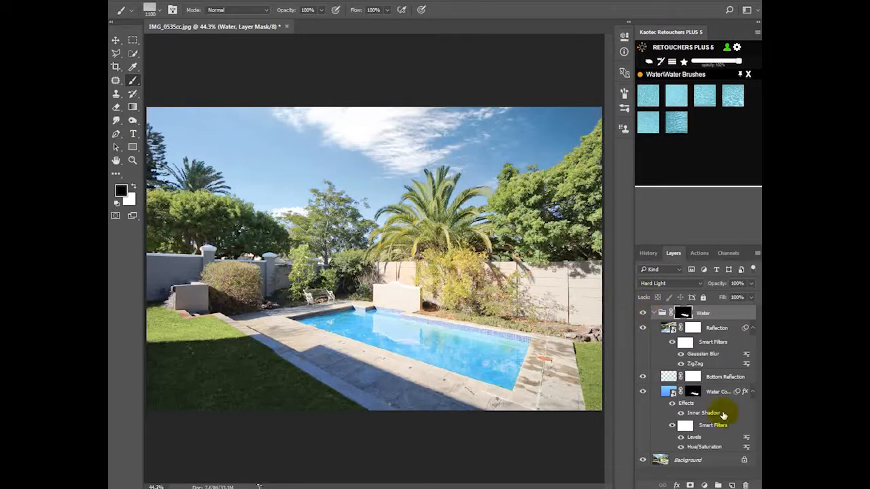
{"action": "double_click", "coordinate": [693, 437]}
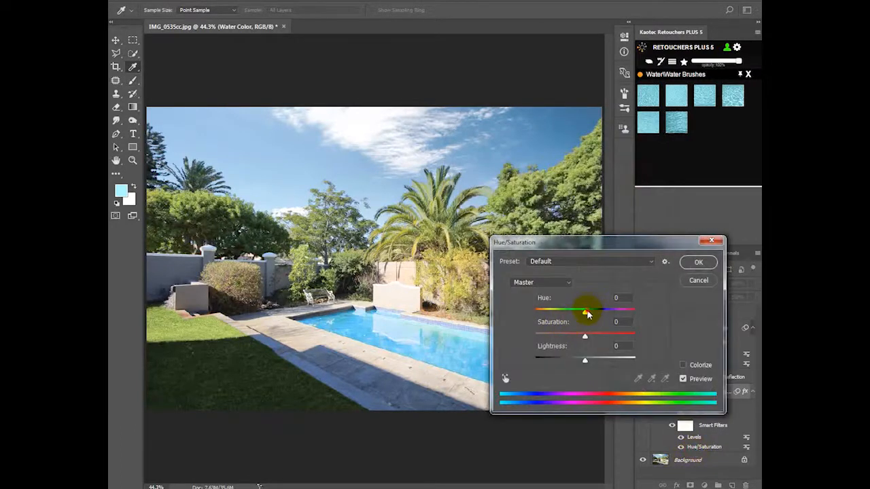
Shift the Water Color hue to +12 and confirm
{"action": "left_click_drag", "start_coordinate": [572, 310], "coordinate": [590, 311]}
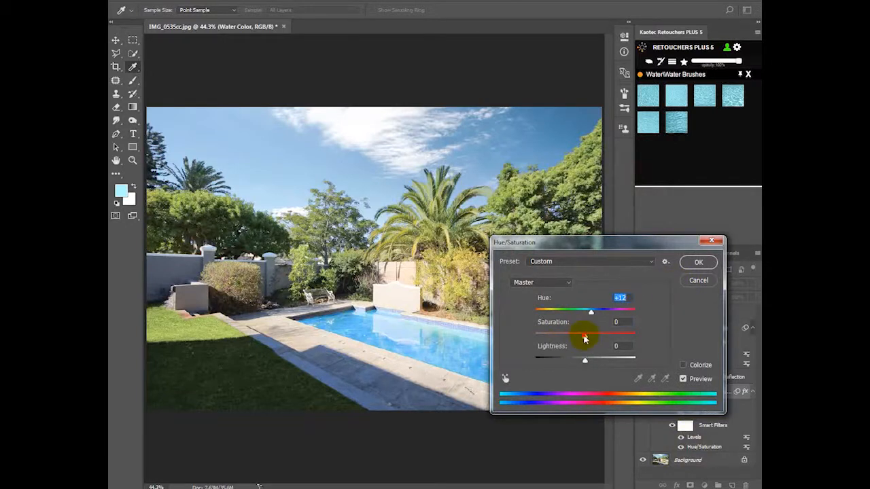
{"action": "left_click", "coordinate": [698, 263]}
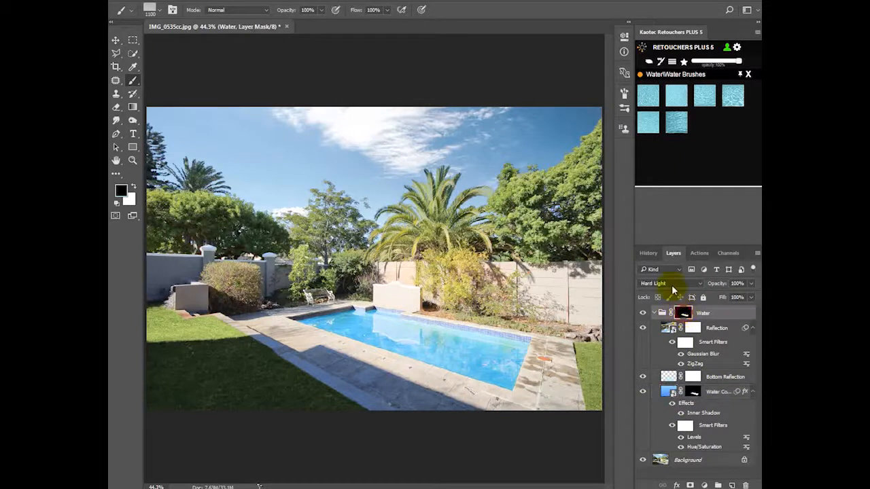
Switch the Water group to Pass Through blending and select the Reflection layer
{"action": "left_click", "coordinate": [670, 283]}
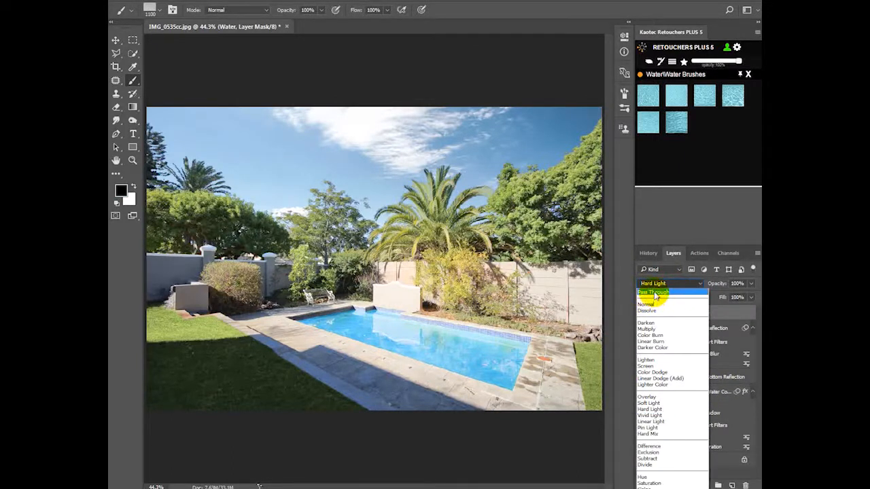
{"action": "left_click", "coordinate": [653, 292]}
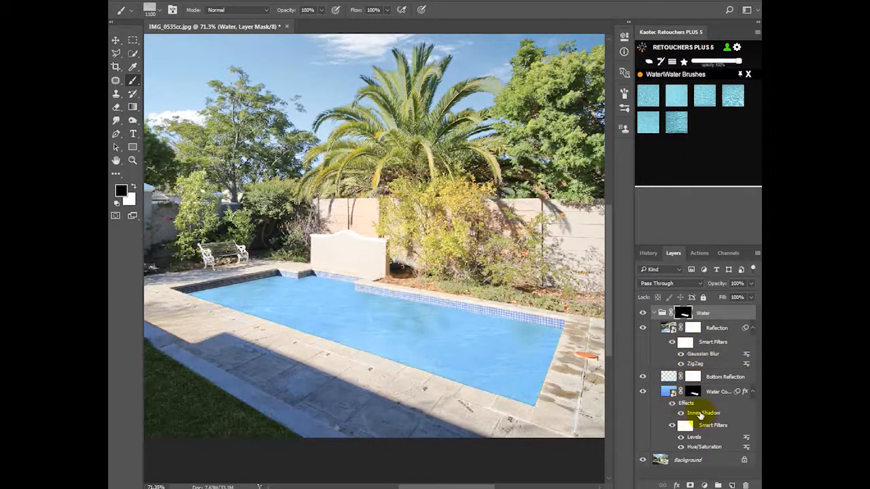
{"action": "left_click", "coordinate": [669, 328]}
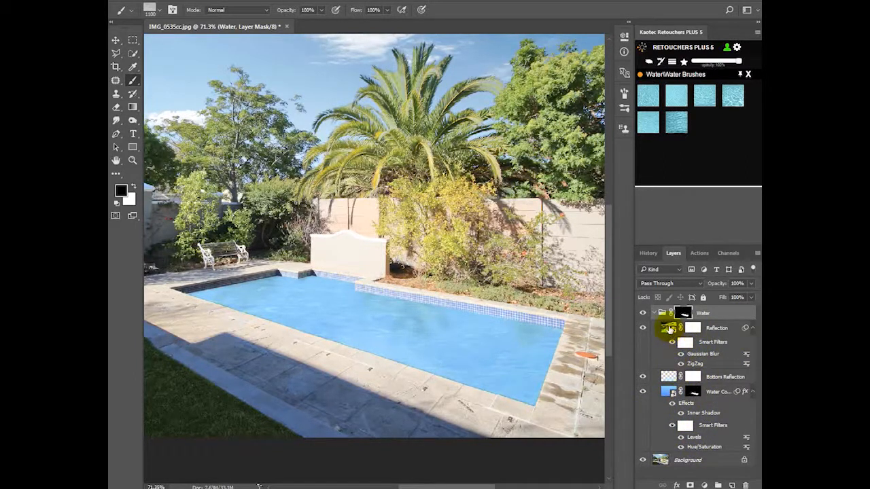
{"action": "left_click", "coordinate": [717, 328]}
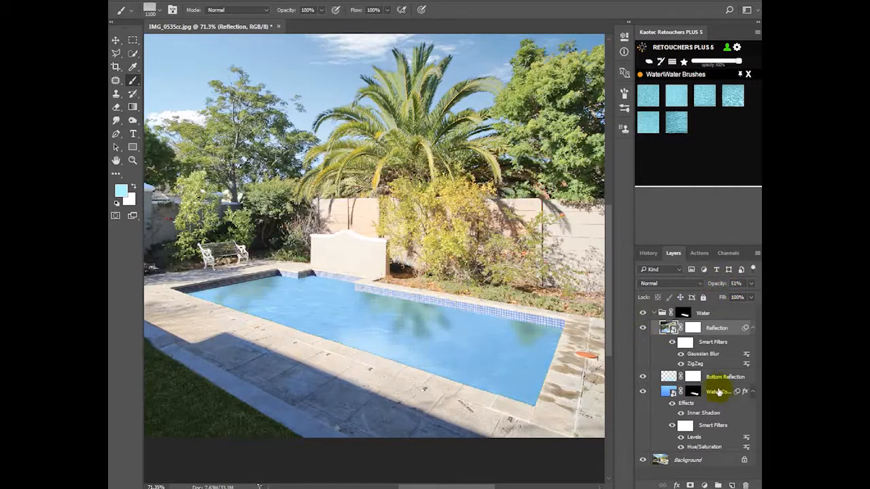
Keep Reflection's Gaussian Blur at 0.8 px and set ZigZag Ridges to 0
{"action": "left_click", "coordinate": [703, 353]}
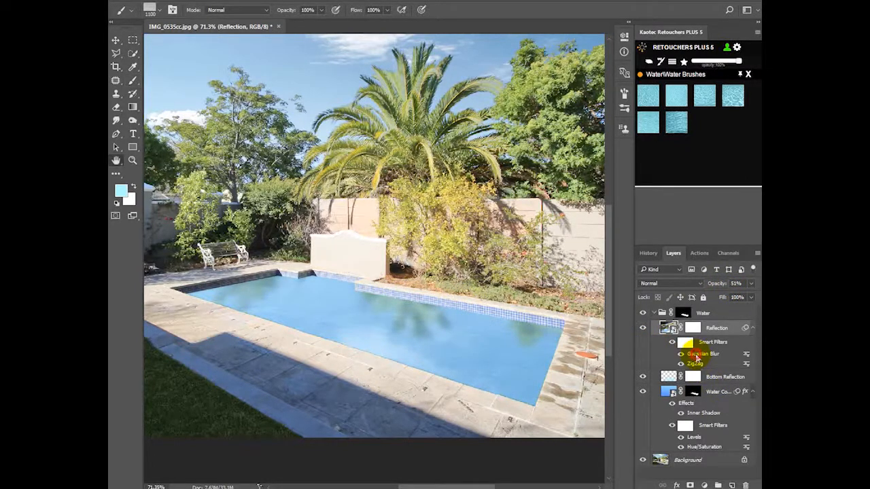
{"action": "double_click", "coordinate": [703, 354]}
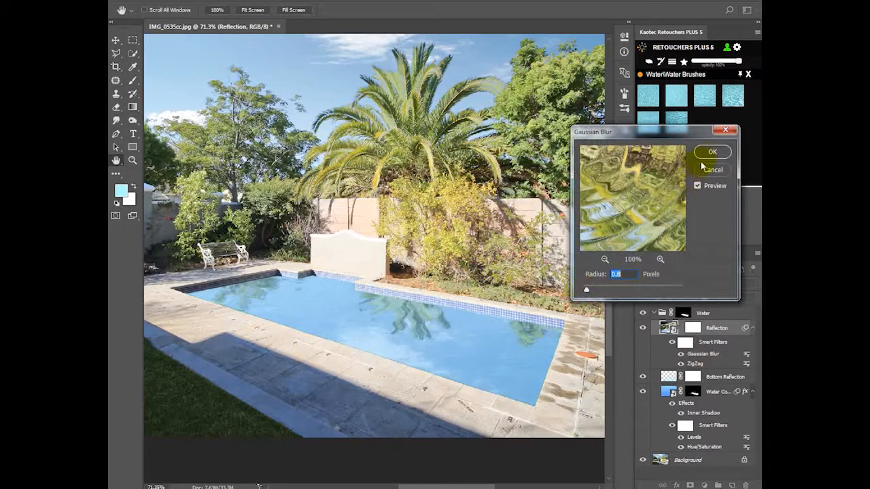
{"action": "left_click", "coordinate": [712, 152]}
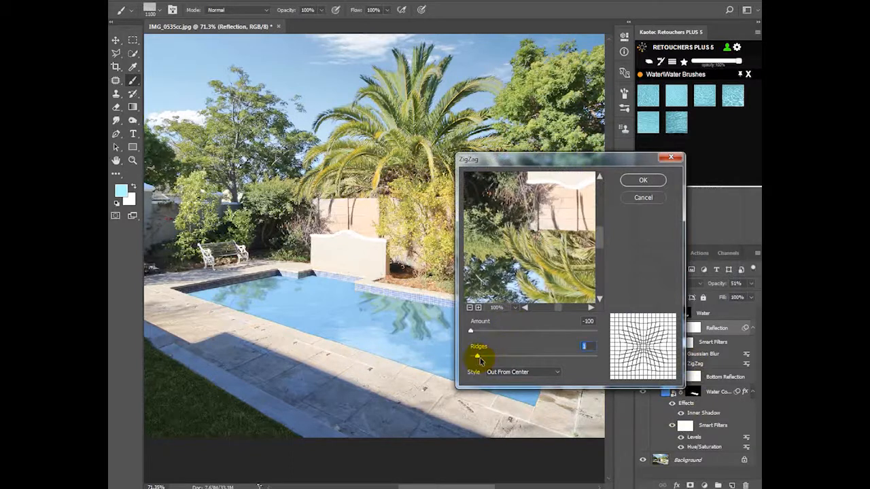
{"action": "left_click_drag", "start_coordinate": [587, 347], "coordinate": [471, 356]}
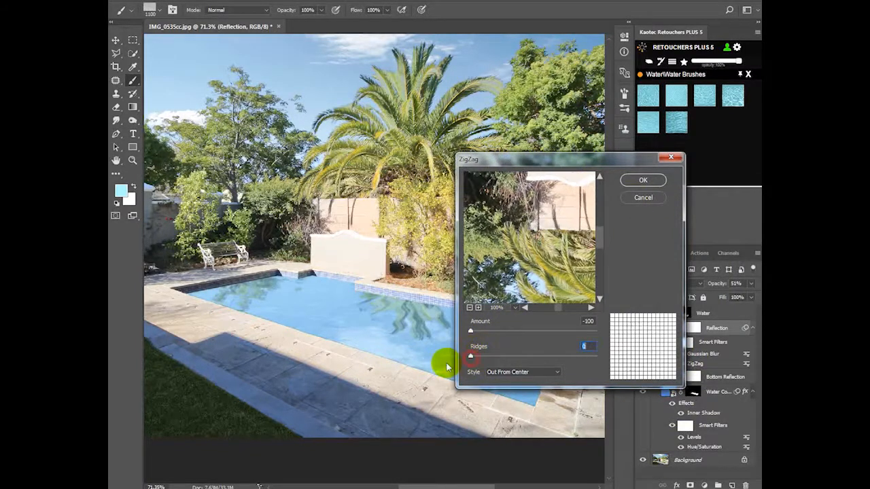
{"action": "left_click", "coordinate": [642, 179]}
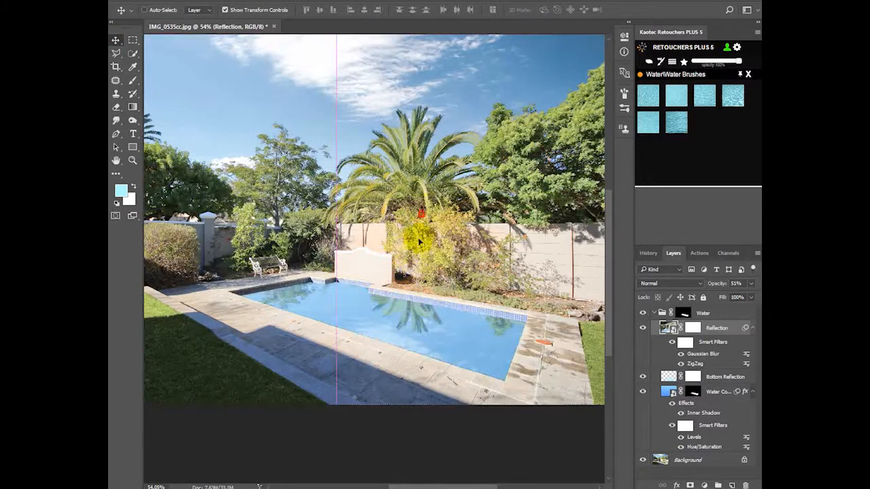
Move the Reflection layer over the pool and skew it to about 3.5°
{"action": "left_click_drag", "start_coordinate": [418, 242], "coordinate": [415, 325]}
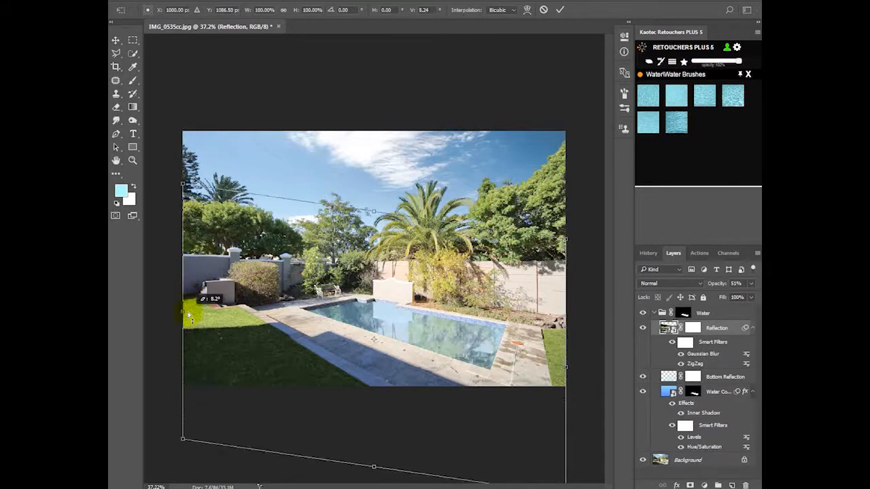
{"action": "left_click_drag", "start_coordinate": [190, 313], "coordinate": [184, 333]}
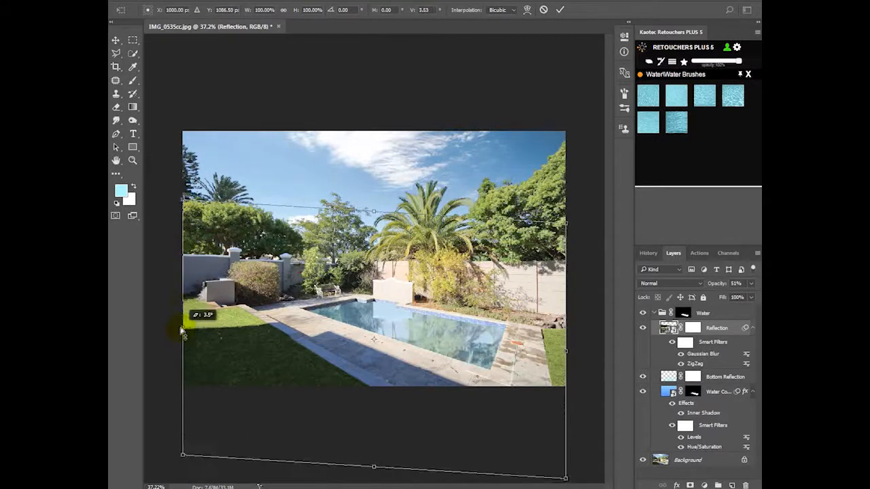
{"action": "left_click_drag", "start_coordinate": [184, 337], "coordinate": [194, 275]}
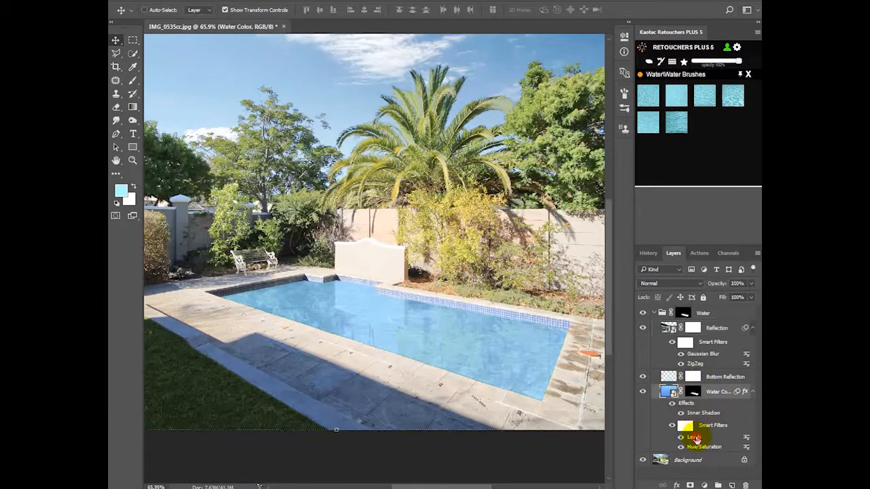
Confirm darker midtone levels on the water colour and nudge its hue toward cyan
{"action": "double_click", "coordinate": [695, 437]}
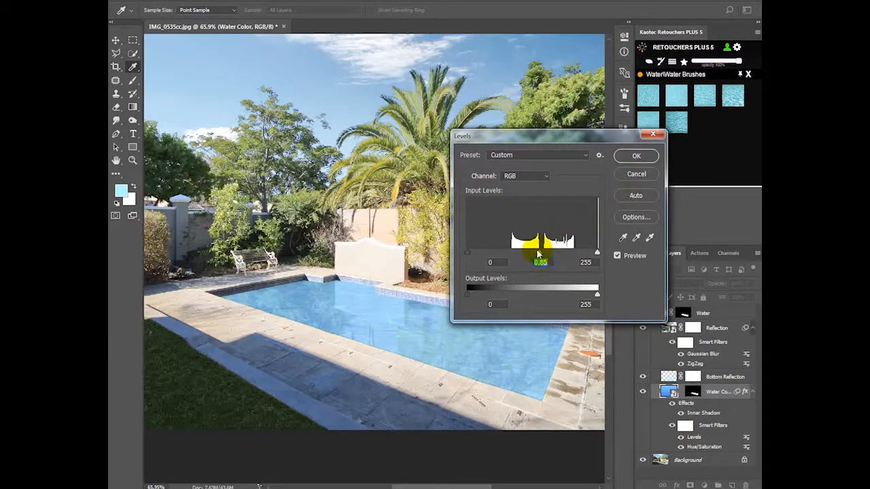
{"action": "left_click", "coordinate": [635, 156]}
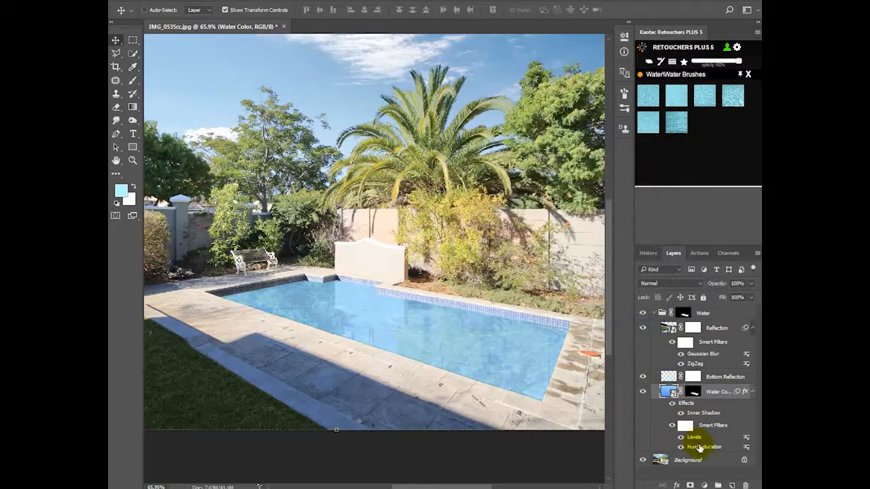
{"action": "double_click", "coordinate": [704, 446]}
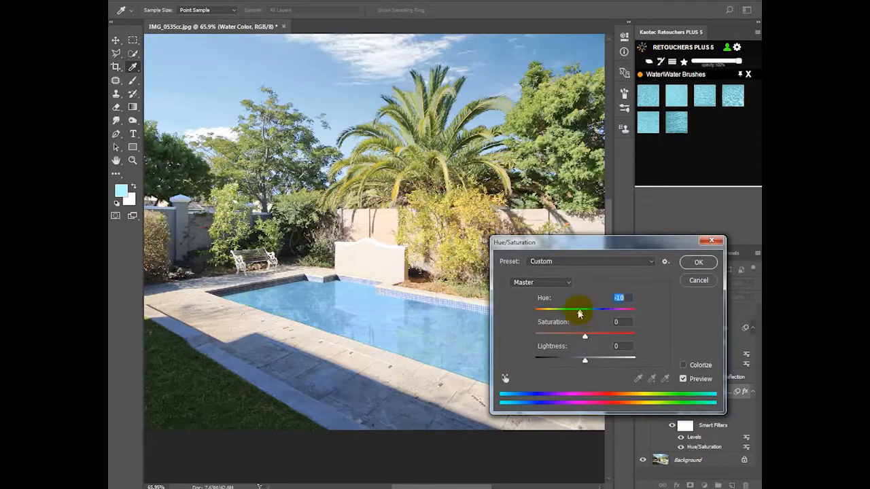
{"action": "left_click_drag", "start_coordinate": [579, 311], "coordinate": [583, 310]}
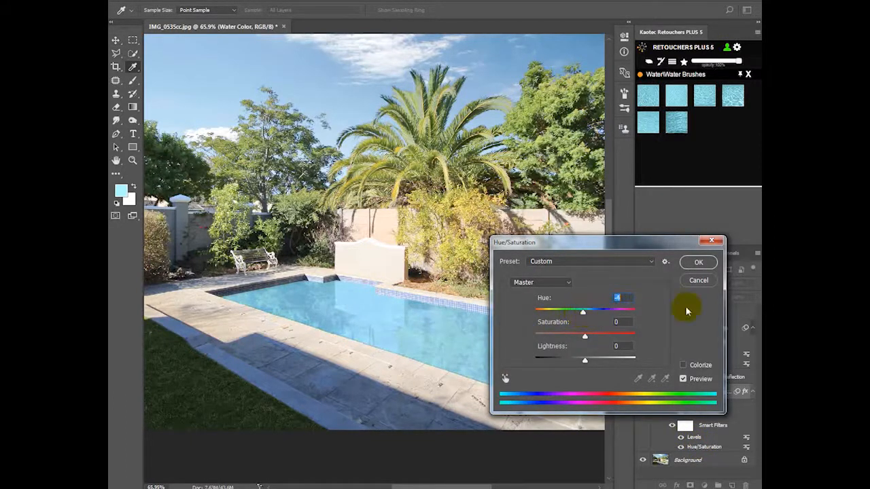
{"action": "left_click", "coordinate": [698, 262]}
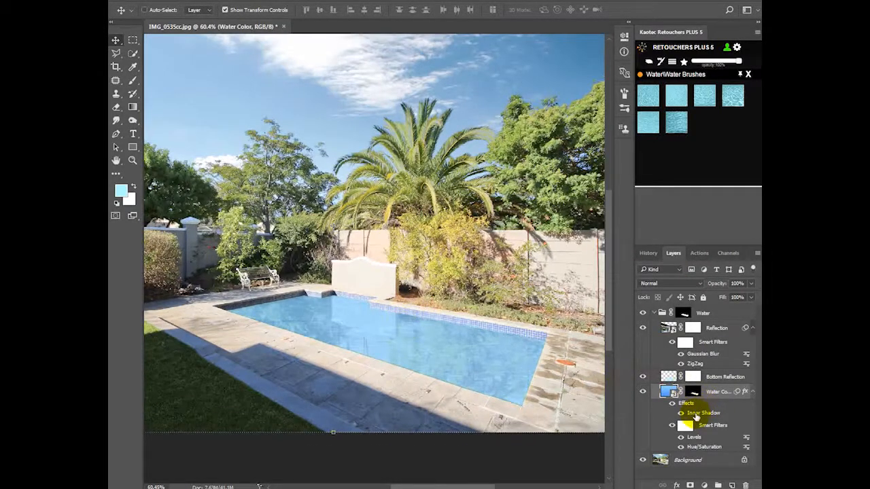
Reposition the water's Inner Shadow and set Distance about 63 px, Size 0
{"action": "double_click", "coordinate": [704, 413]}
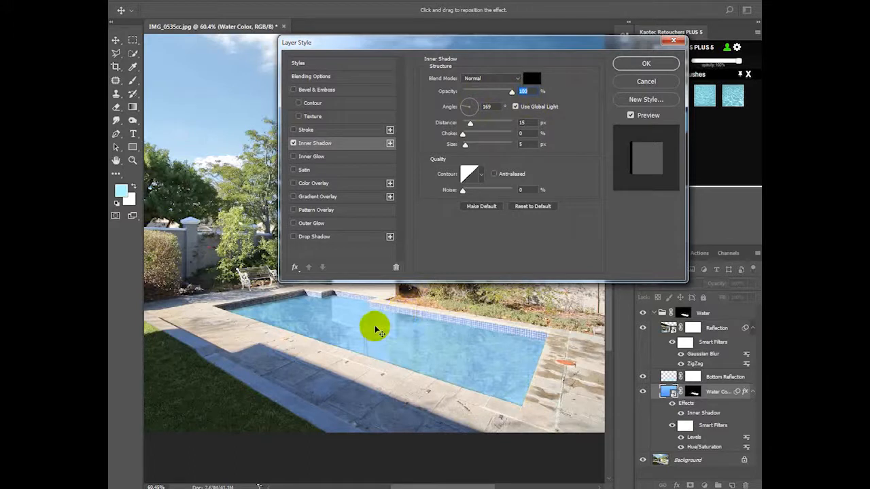
{"action": "left_click_drag", "start_coordinate": [469, 122], "coordinate": [486, 122]}
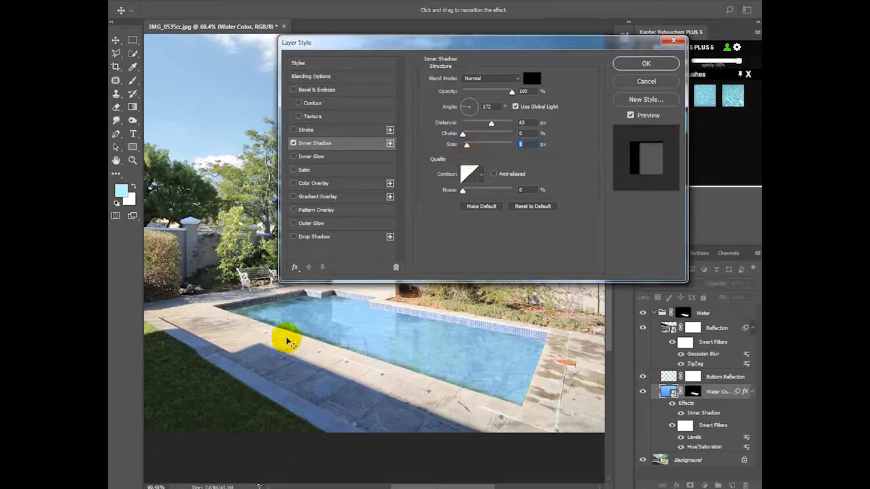
{"action": "mouse_move", "coordinate": [312, 377]}
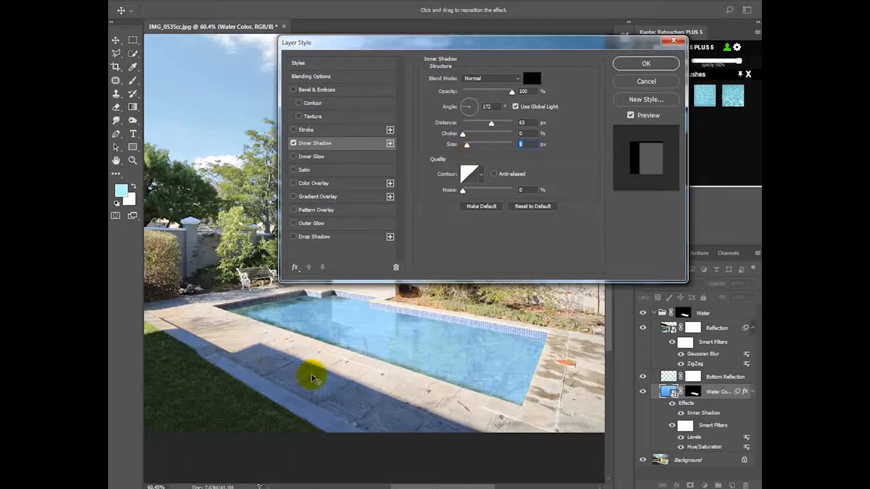
{"action": "mouse_move", "coordinate": [463, 148]}
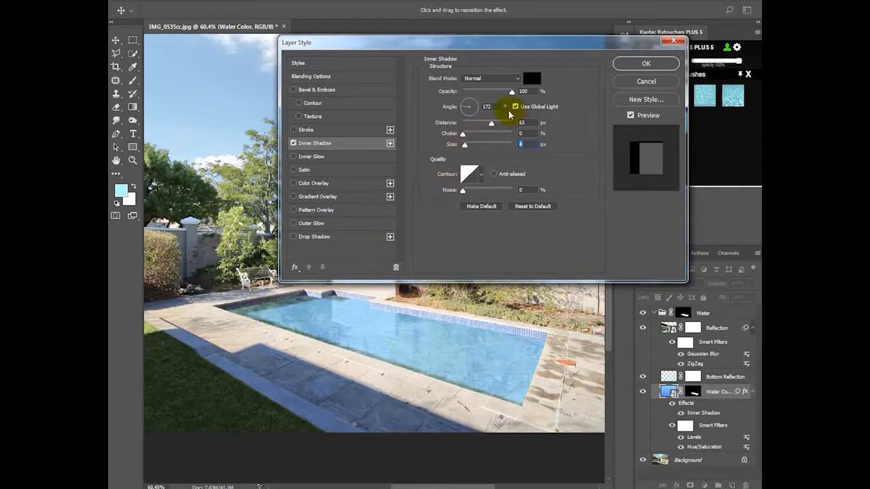
{"action": "mouse_move", "coordinate": [645, 63]}
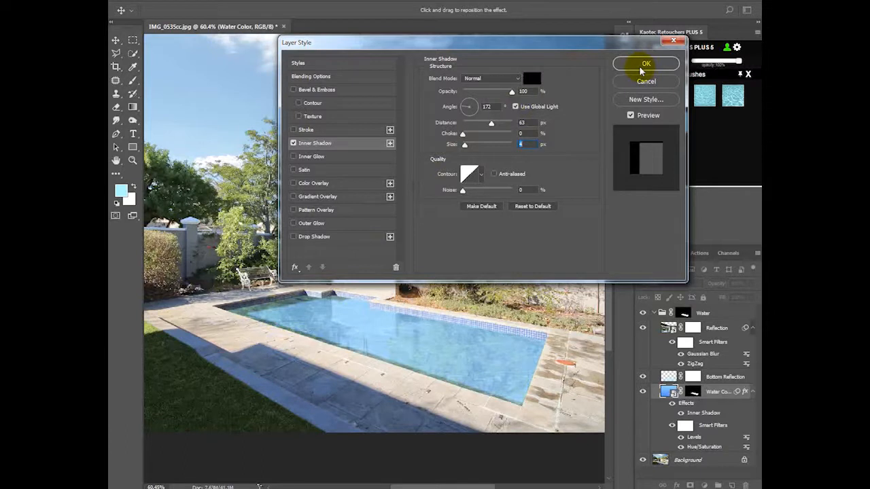
{"action": "left_click", "coordinate": [645, 63]}
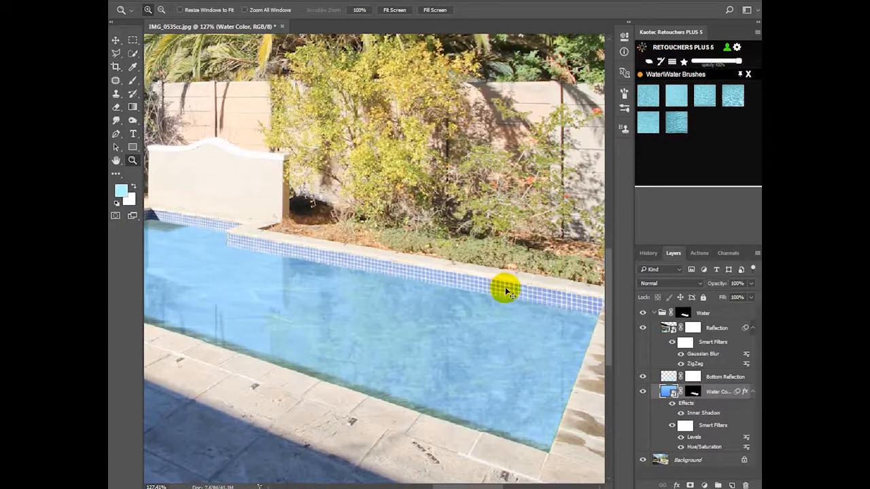
{"action": "mouse_move", "coordinate": [583, 305]}
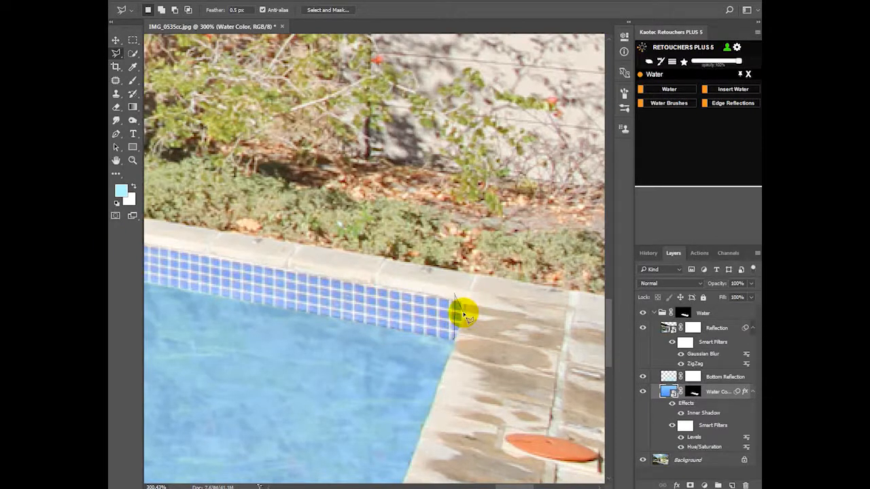
{"action": "mouse_move", "coordinate": [461, 304]}
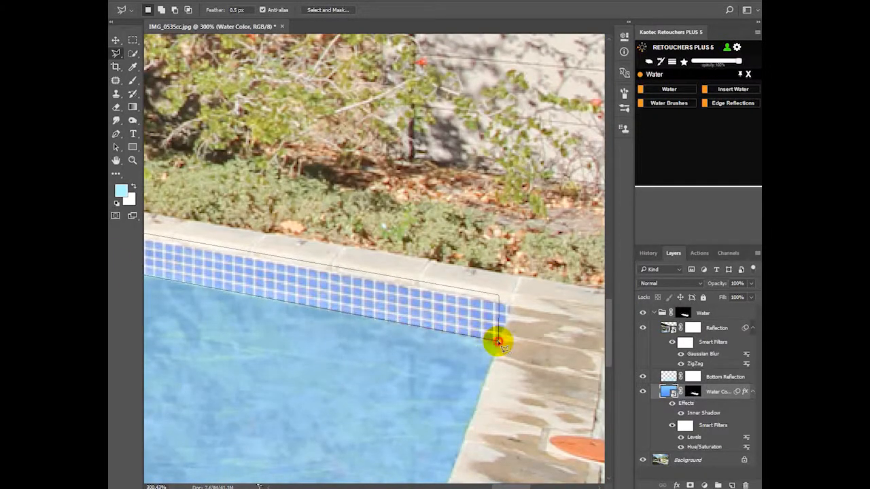
Create a mirrored Edge Reflections copy and move it into the water below the far tiles
{"action": "left_click", "coordinate": [732, 102]}
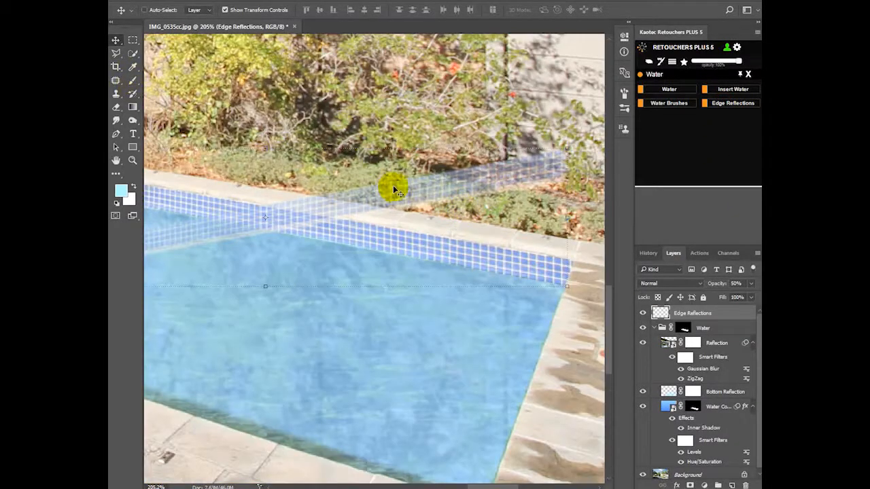
{"action": "mouse_move", "coordinate": [403, 197]}
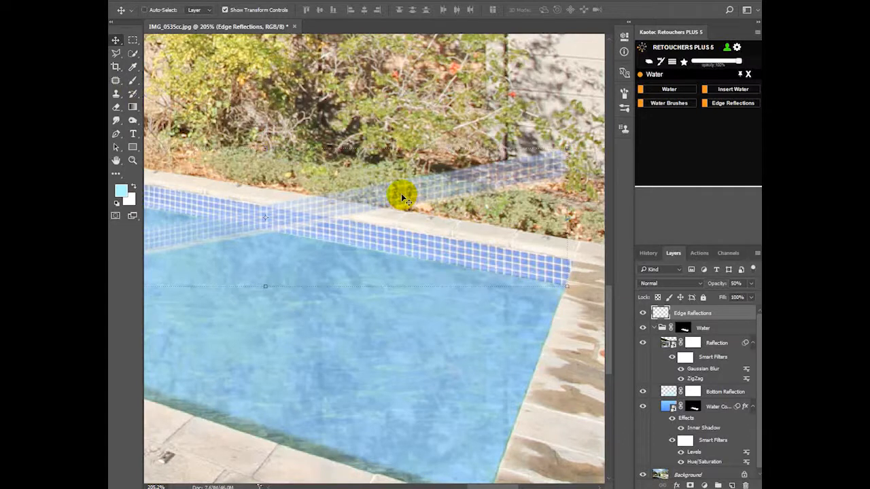
{"action": "left_click_drag", "start_coordinate": [401, 197], "coordinate": [390, 360]}
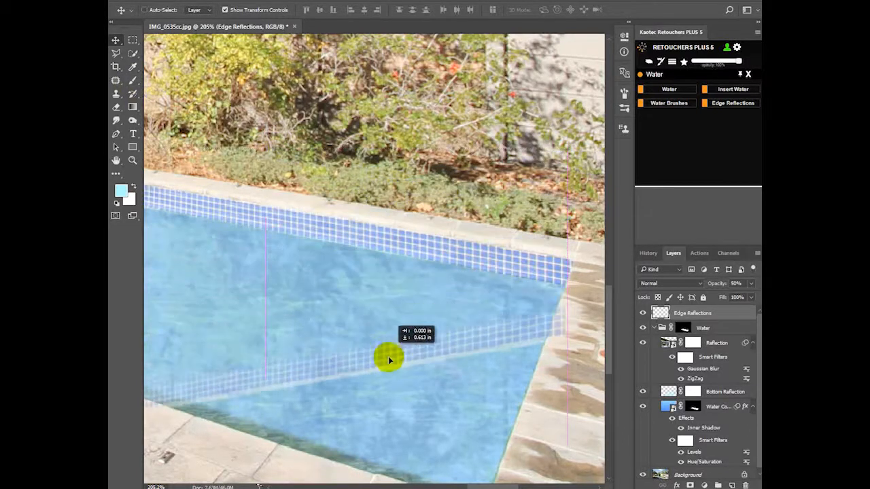
{"action": "left_click_drag", "start_coordinate": [391, 360], "coordinate": [567, 308]}
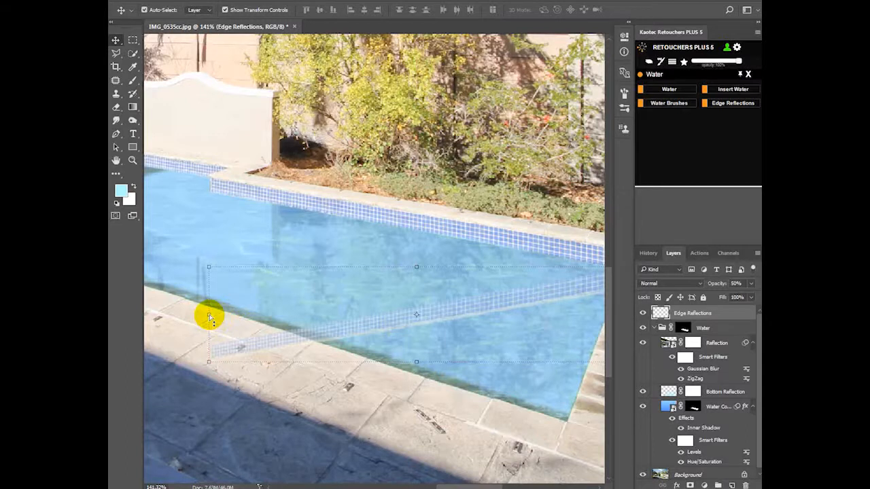
Skew the reflection to the pool edge angle and trace its overhanging corner with Polygonal Lasso
{"action": "left_click_drag", "start_coordinate": [209, 316], "coordinate": [228, 174]}
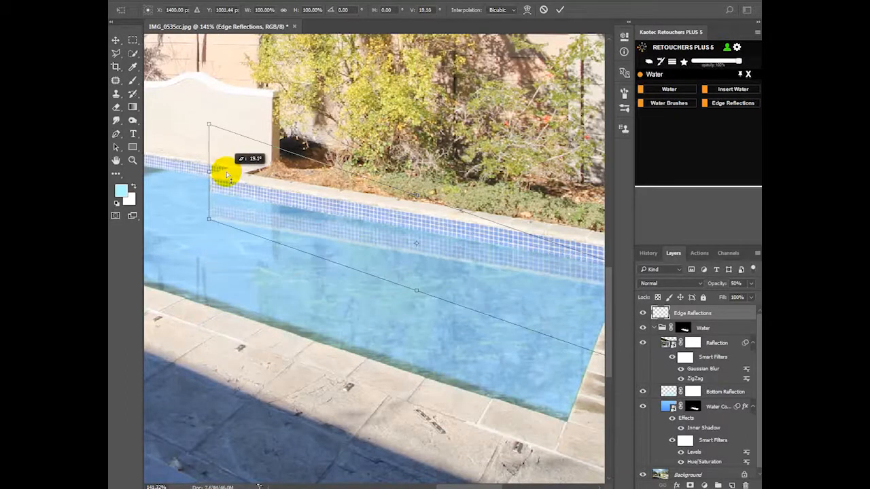
{"action": "left_click_drag", "start_coordinate": [228, 173], "coordinate": [228, 163]}
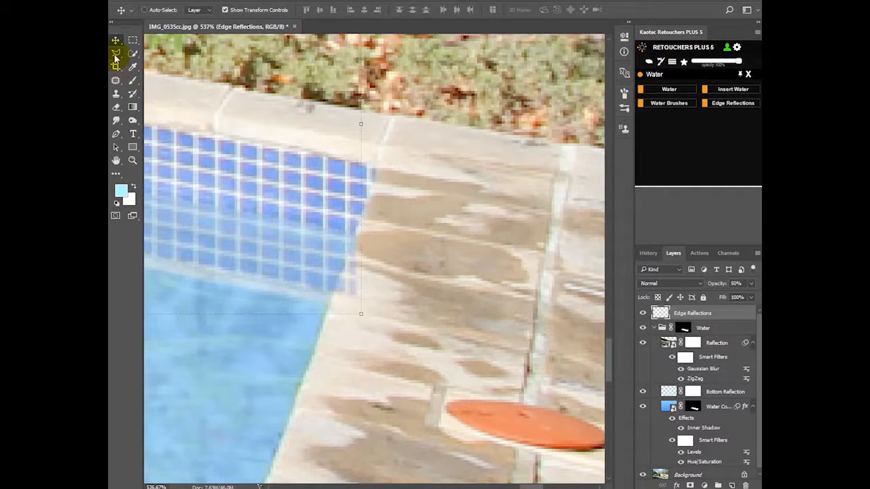
{"action": "left_click", "coordinate": [115, 53]}
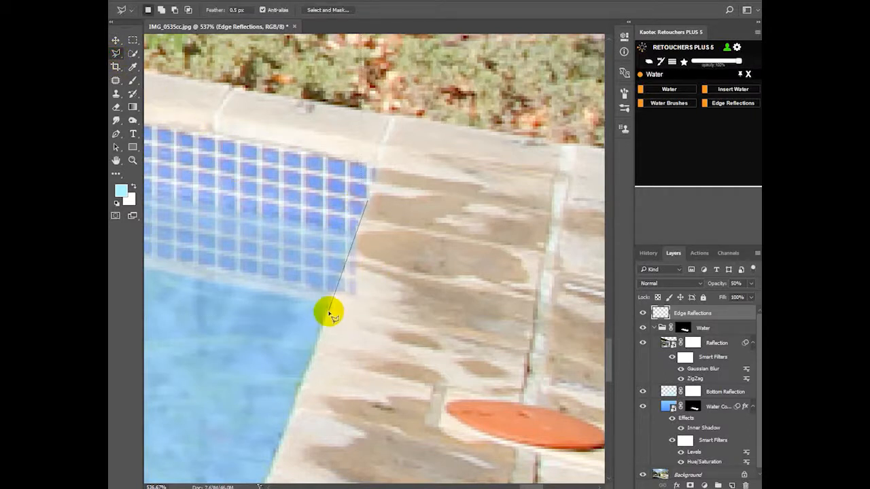
{"action": "left_click_drag", "start_coordinate": [330, 312], "coordinate": [398, 313]}
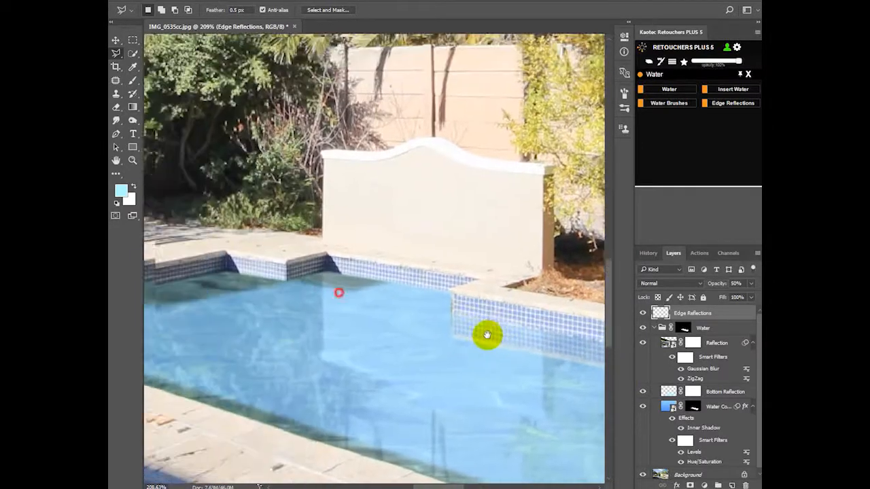
Lasso the tiles near the raised wall and drag their mirrored copy into the water below
{"action": "scroll", "scroll_direction": "up", "scroll_amount": 3}
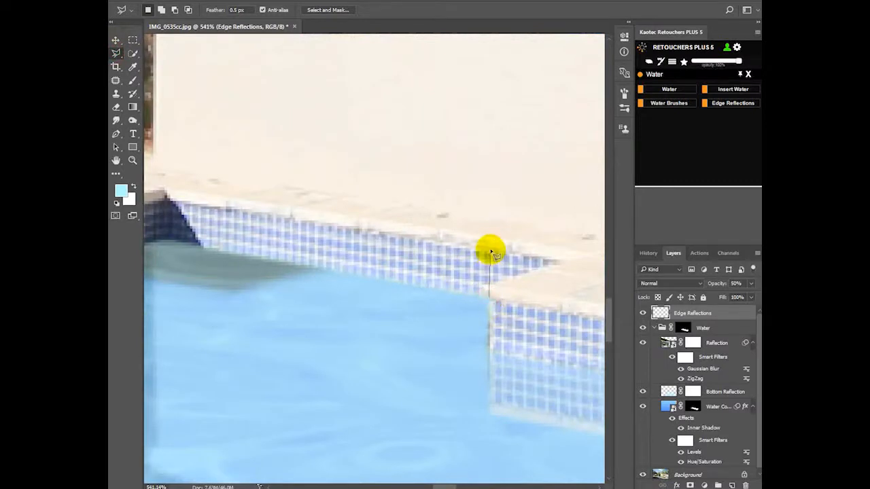
{"action": "left_click_drag", "start_coordinate": [492, 248], "coordinate": [166, 190]}
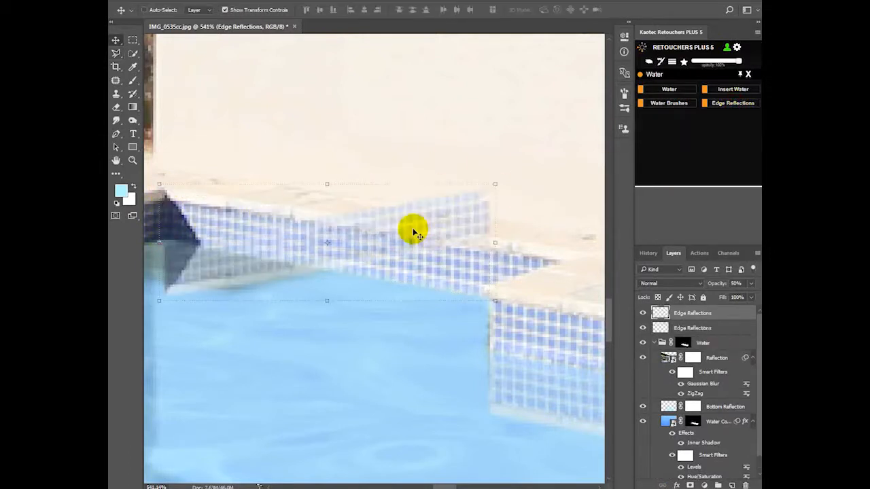
{"action": "left_click_drag", "start_coordinate": [415, 231], "coordinate": [414, 336]}
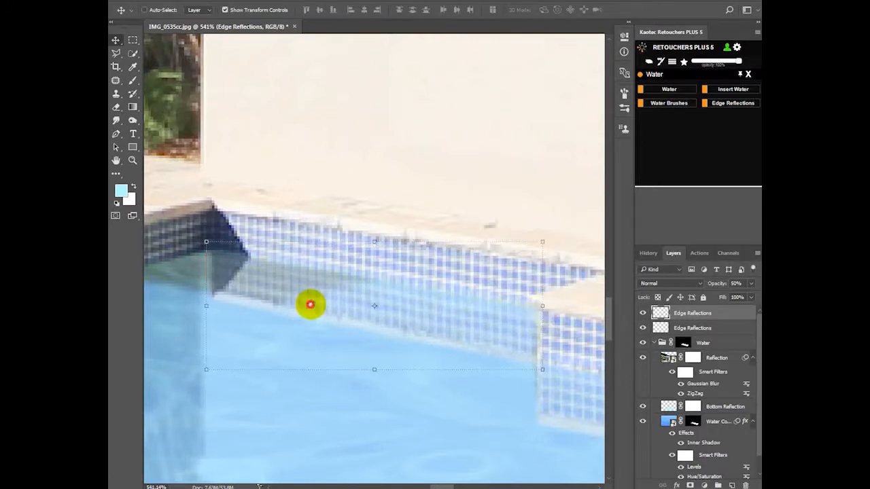
{"action": "left_click_drag", "start_coordinate": [311, 304], "coordinate": [557, 309]}
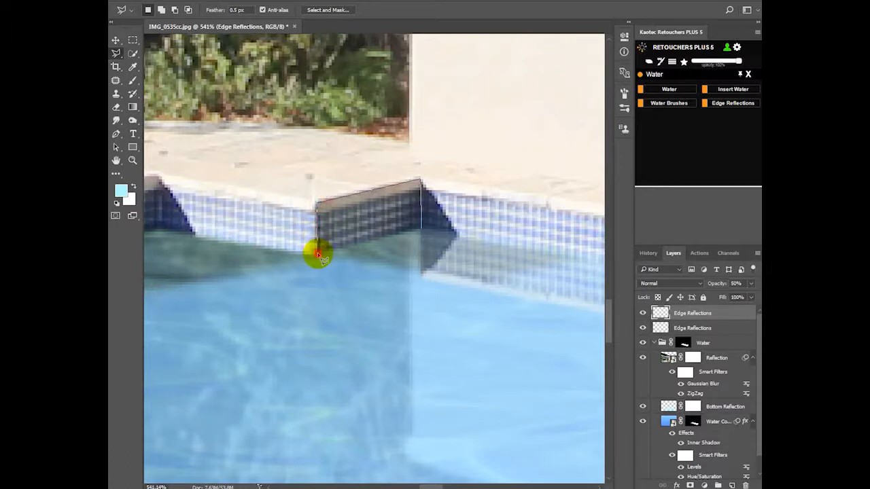
Create a mirrored copy of the step tiles and drag it just beneath the step
{"action": "left_click", "coordinate": [115, 122]}
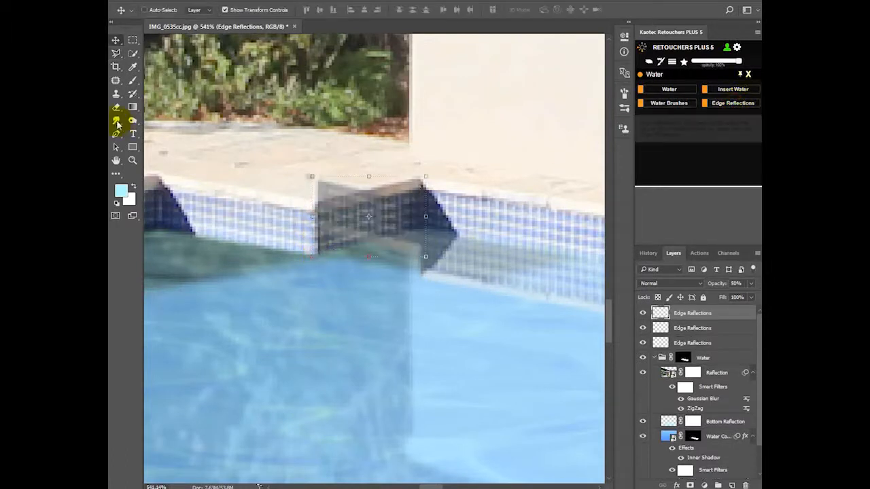
{"action": "left_click_drag", "start_coordinate": [369, 217], "coordinate": [401, 344]}
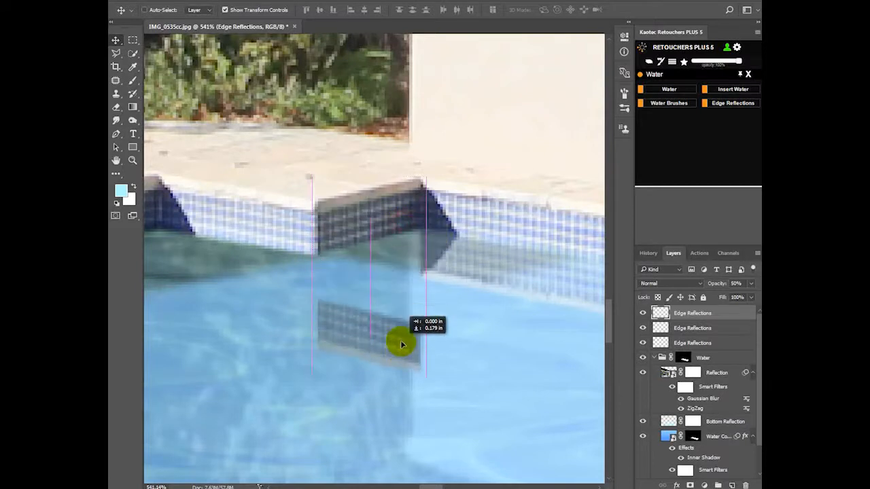
{"action": "left_click_drag", "start_coordinate": [401, 343], "coordinate": [357, 292]}
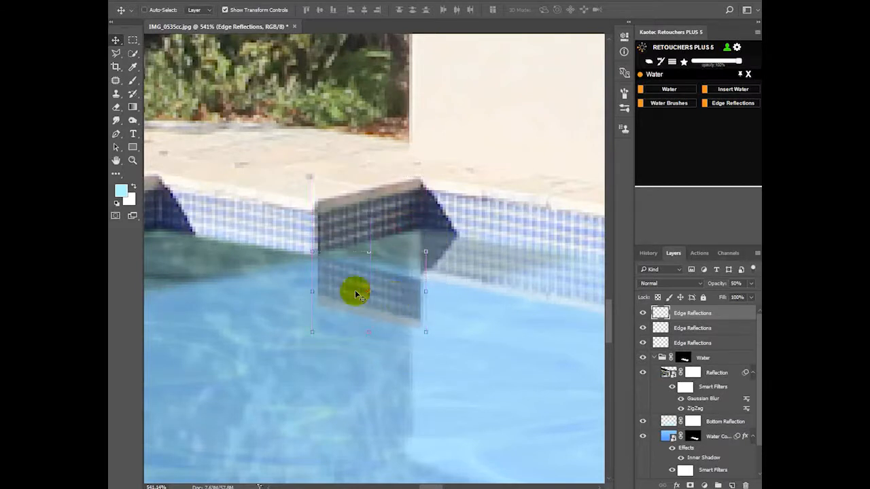
{"action": "left_click_drag", "start_coordinate": [360, 292], "coordinate": [424, 231]}
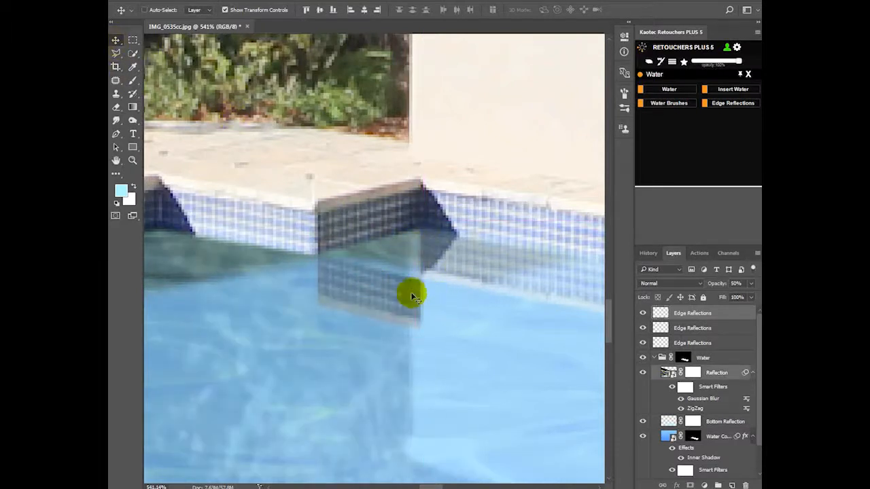
Skew and resize the step reflection with Free Transform, lining it up with the step corner
{"action": "left_click", "coordinate": [691, 312]}
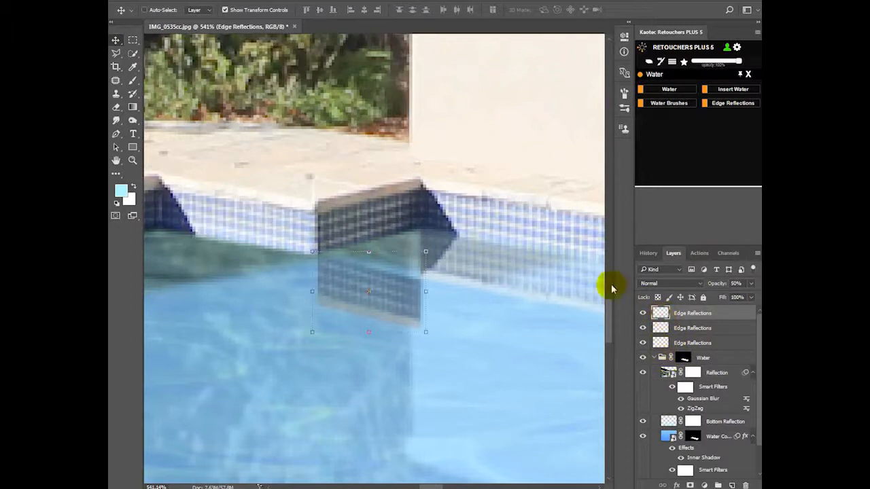
{"action": "left_click_drag", "start_coordinate": [426, 252], "coordinate": [432, 248]}
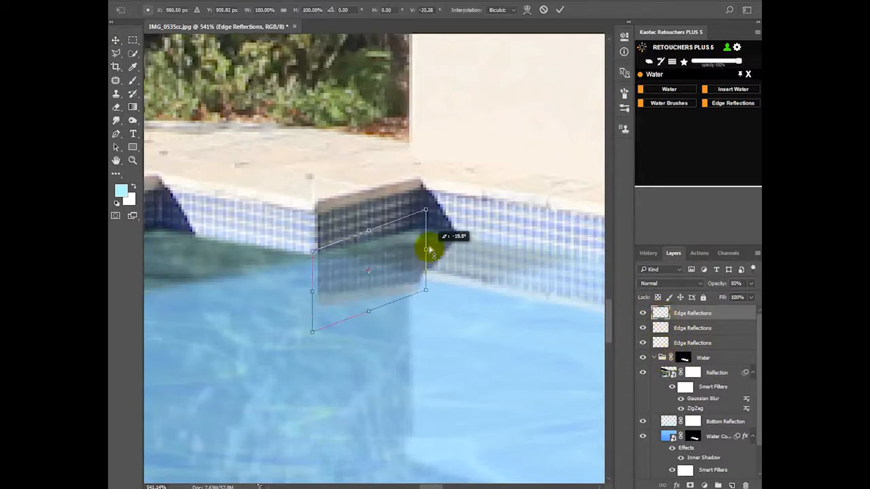
{"action": "left_click_drag", "start_coordinate": [426, 249], "coordinate": [426, 236]}
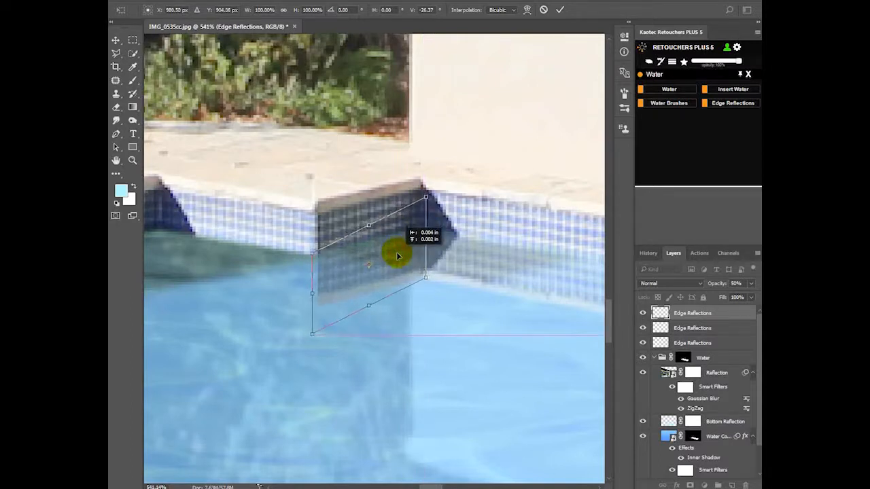
{"action": "left_click_drag", "start_coordinate": [399, 256], "coordinate": [427, 237]}
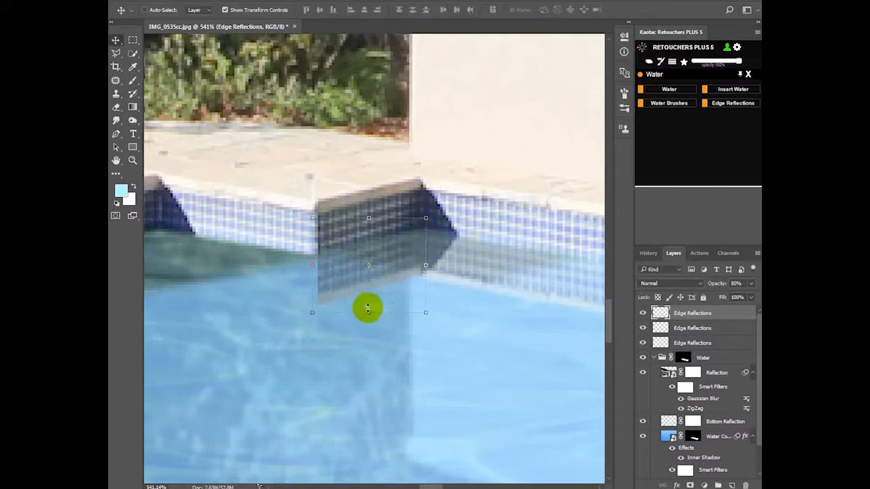
{"action": "left_click_drag", "start_coordinate": [368, 310], "coordinate": [369, 235]}
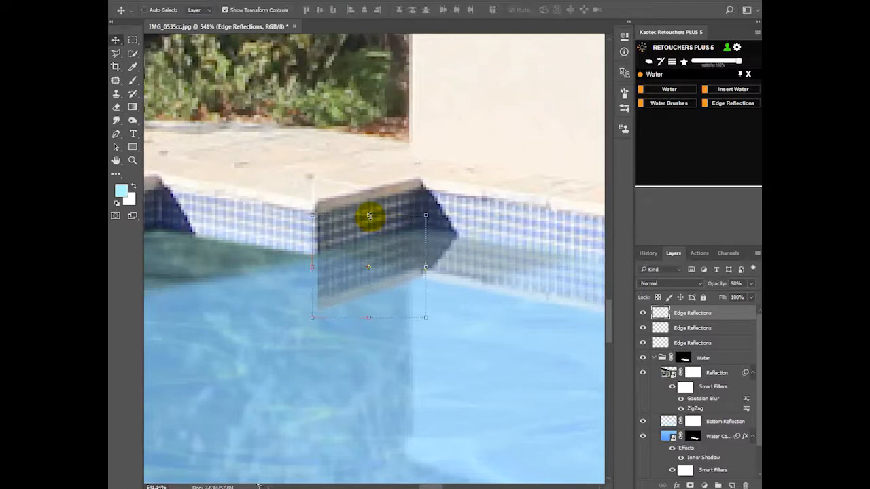
{"action": "left_click_drag", "start_coordinate": [369, 216], "coordinate": [442, 245]}
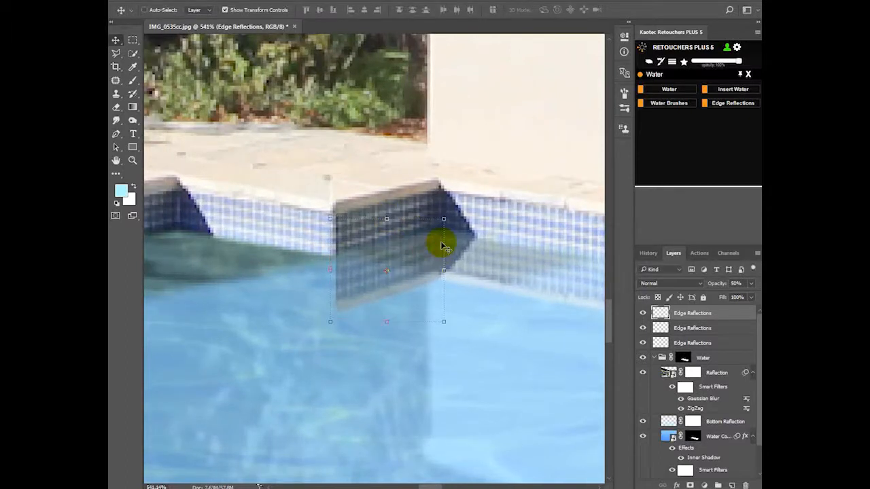
{"action": "left_click_drag", "start_coordinate": [442, 245], "coordinate": [377, 275]}
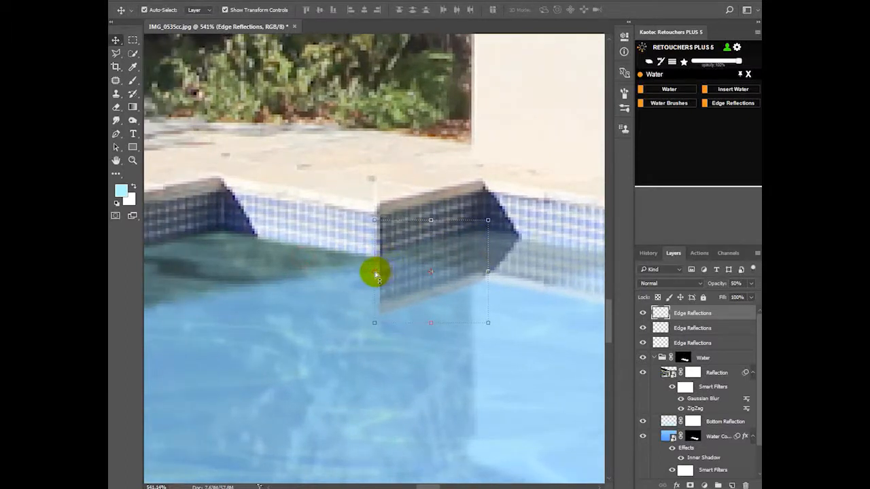
{"action": "left_click_drag", "start_coordinate": [377, 273], "coordinate": [352, 281]}
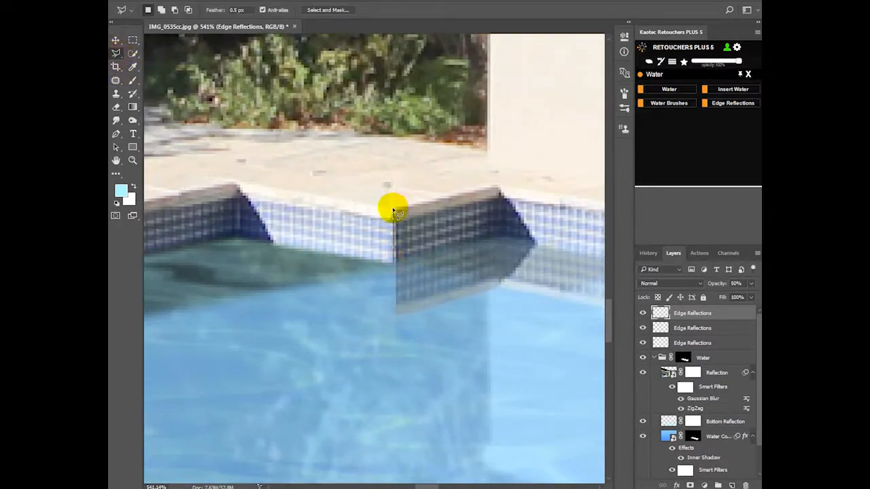
Select the middle tile strip, move its mirrored copy below the edge, and skew its left side
{"action": "left_click_drag", "start_coordinate": [394, 204], "coordinate": [238, 238]}
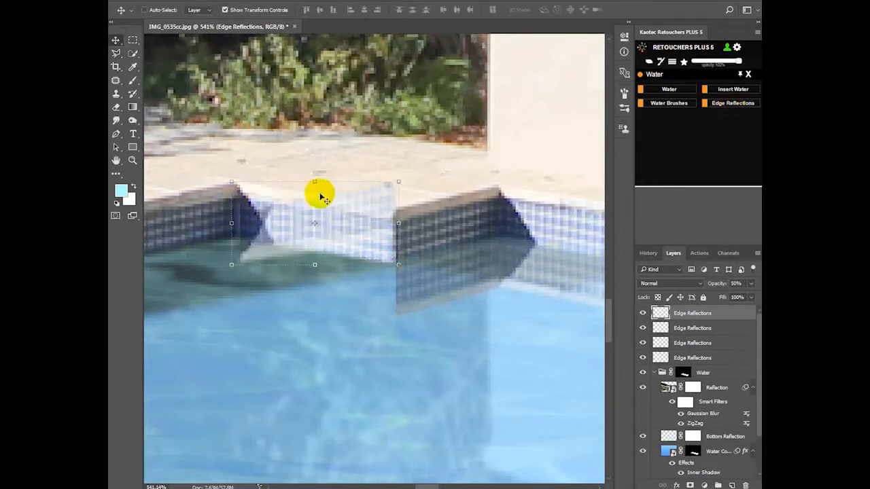
{"action": "left_click_drag", "start_coordinate": [319, 196], "coordinate": [342, 286]}
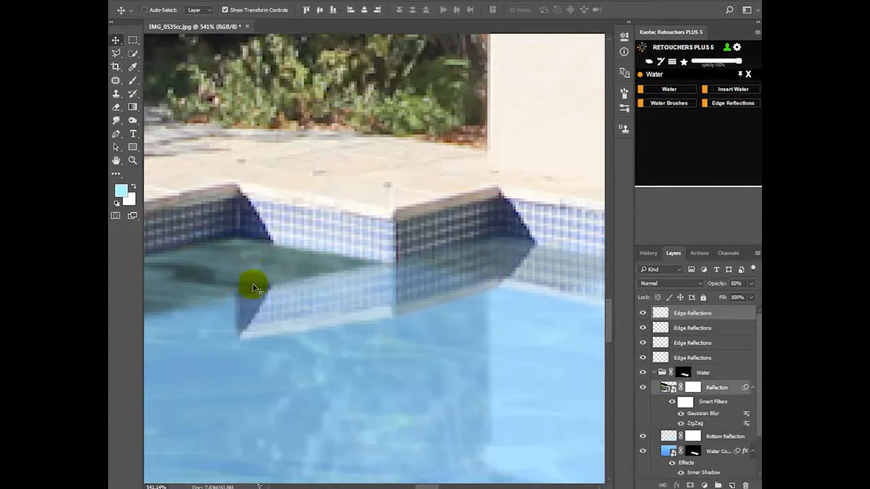
{"action": "left_click", "coordinate": [670, 387]}
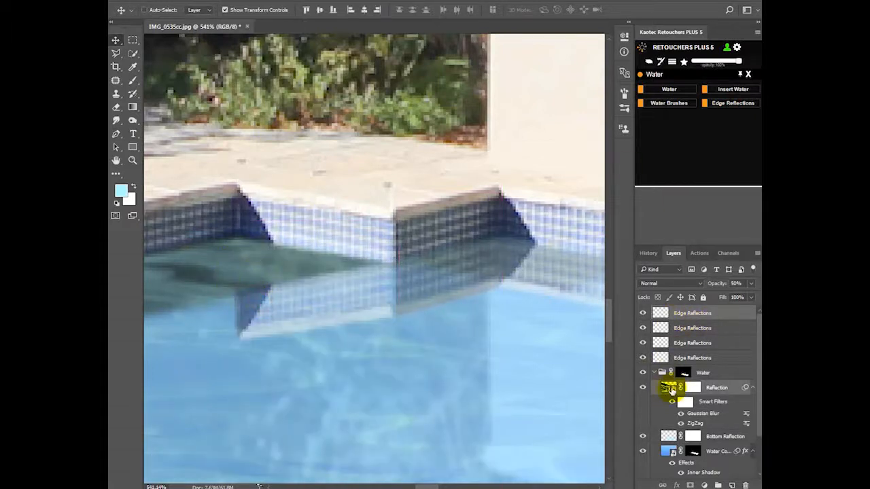
{"action": "left_click", "coordinate": [691, 312]}
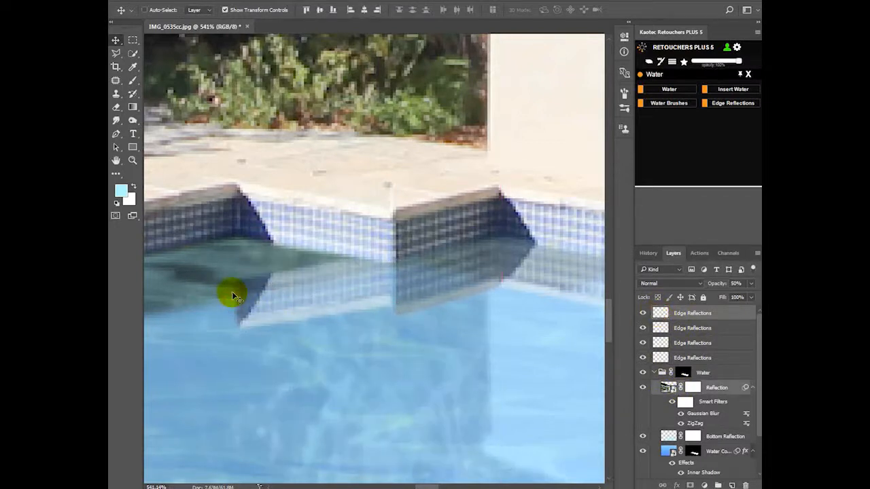
{"action": "left_click", "coordinate": [692, 342]}
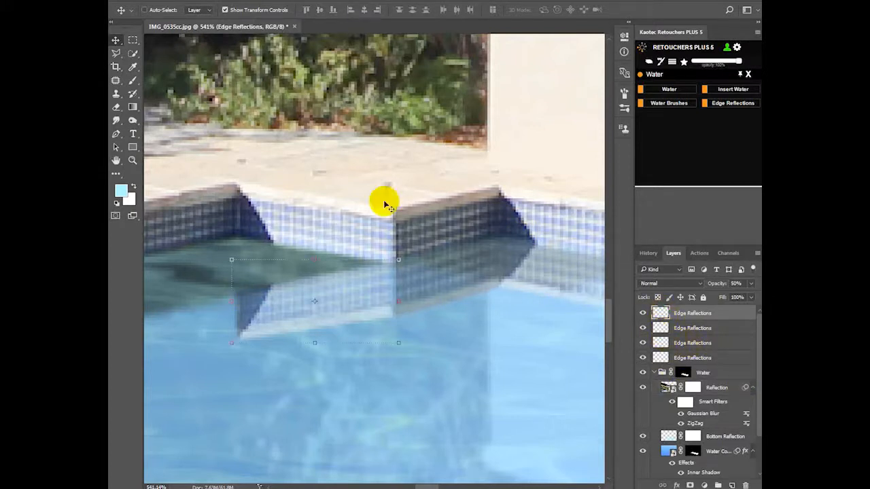
{"action": "mouse_move", "coordinate": [142, 76]}
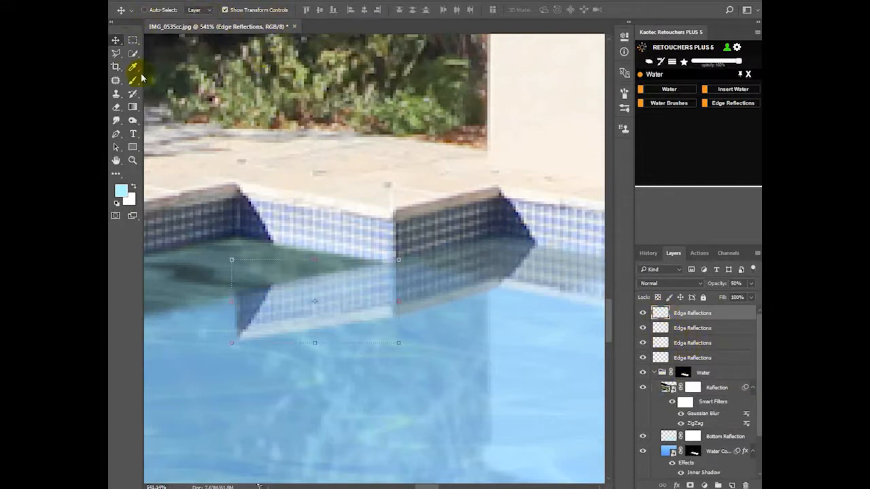
{"action": "mouse_move", "coordinate": [233, 303]}
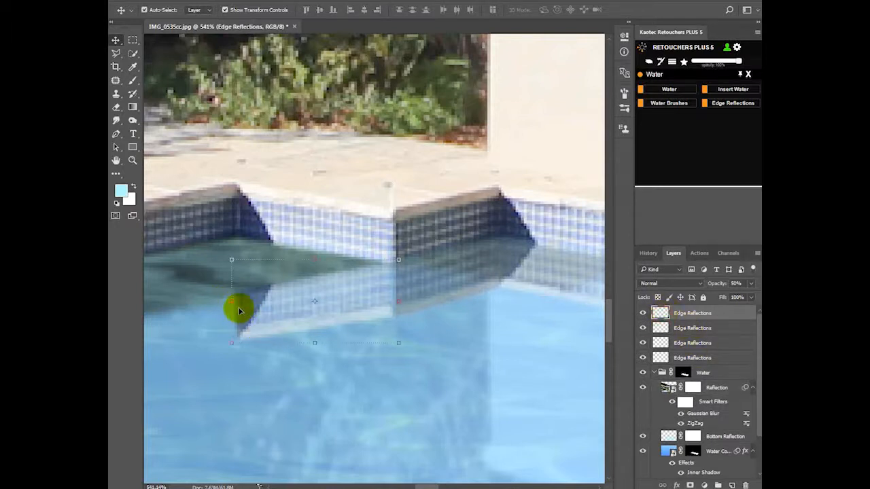
{"action": "mouse_move", "coordinate": [232, 304]}
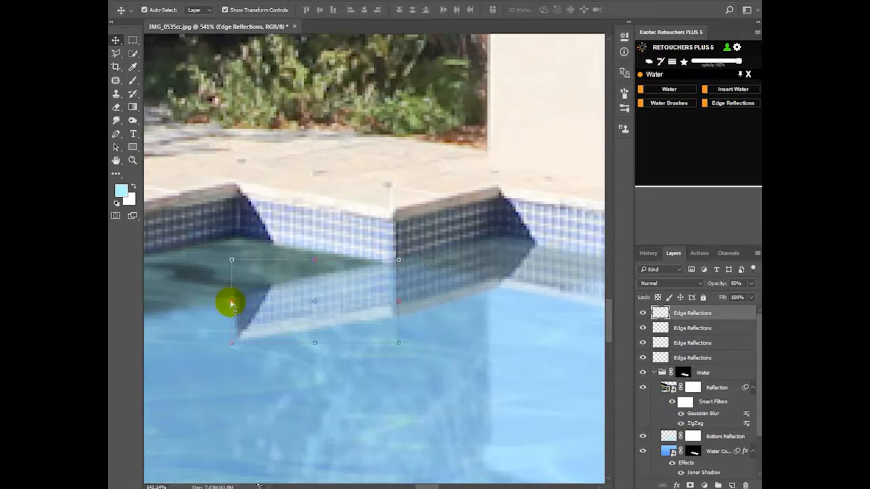
{"action": "left_click_drag", "start_coordinate": [231, 259], "coordinate": [231, 209]}
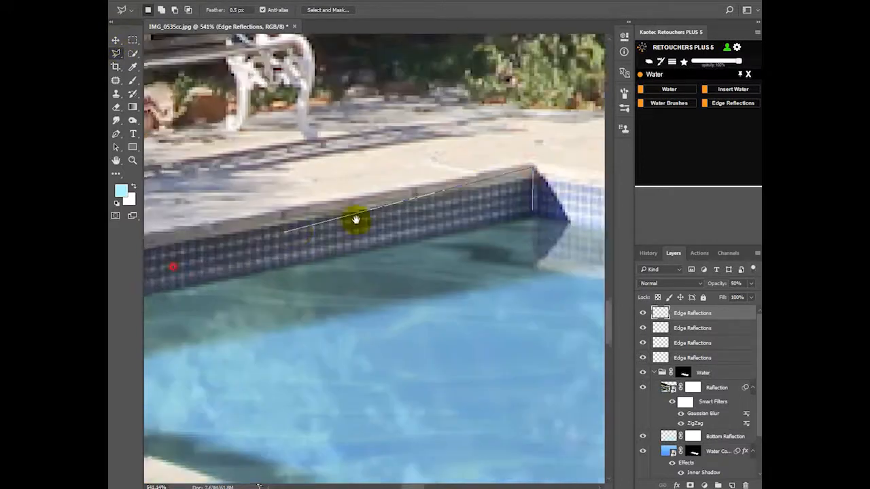
Mirror the long left tile edge below itself, skew it to the edge, and select the overhang
{"action": "left_click_drag", "start_coordinate": [356, 219], "coordinate": [285, 291]}
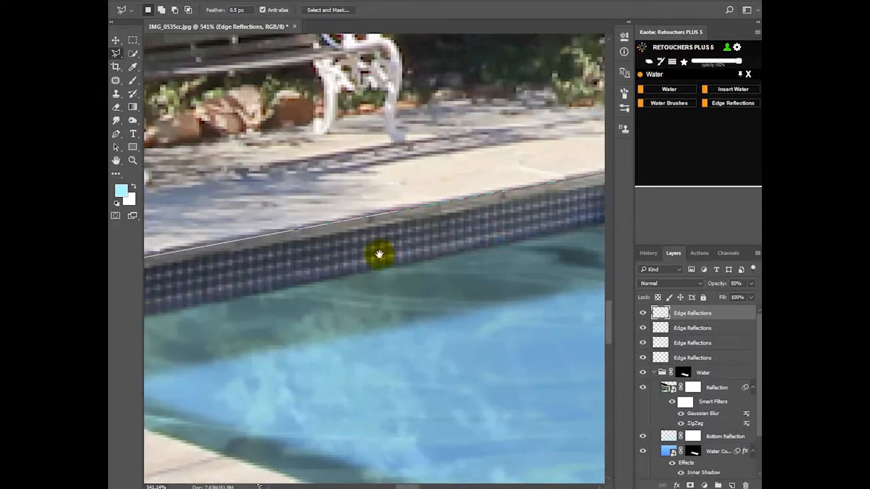
{"action": "left_click_drag", "start_coordinate": [380, 255], "coordinate": [354, 289]}
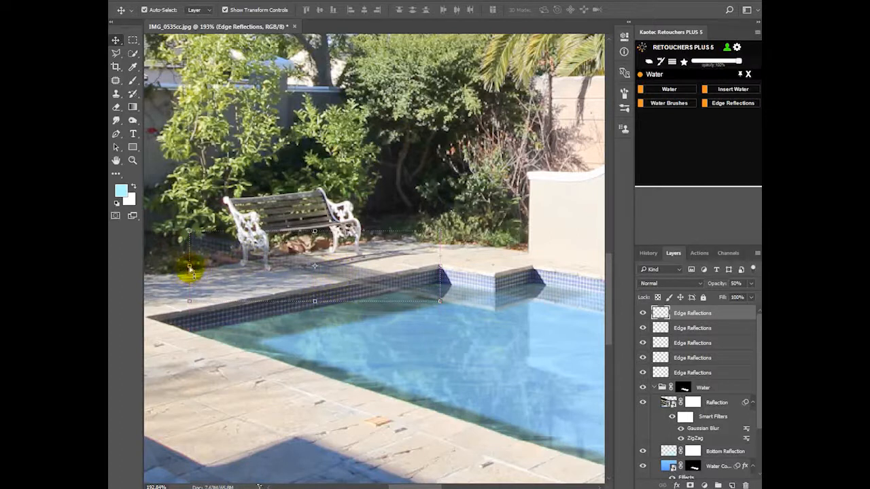
{"action": "left_click_drag", "start_coordinate": [192, 272], "coordinate": [197, 371]}
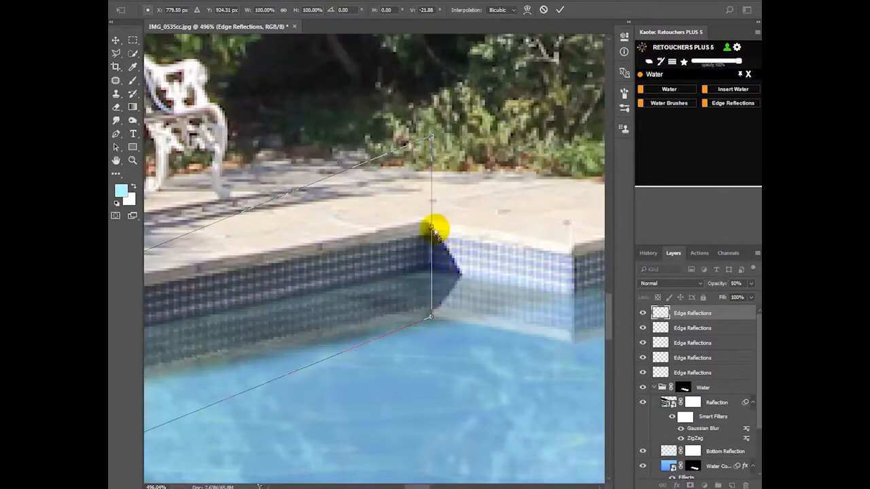
{"action": "left_click_drag", "start_coordinate": [435, 228], "coordinate": [438, 231]}
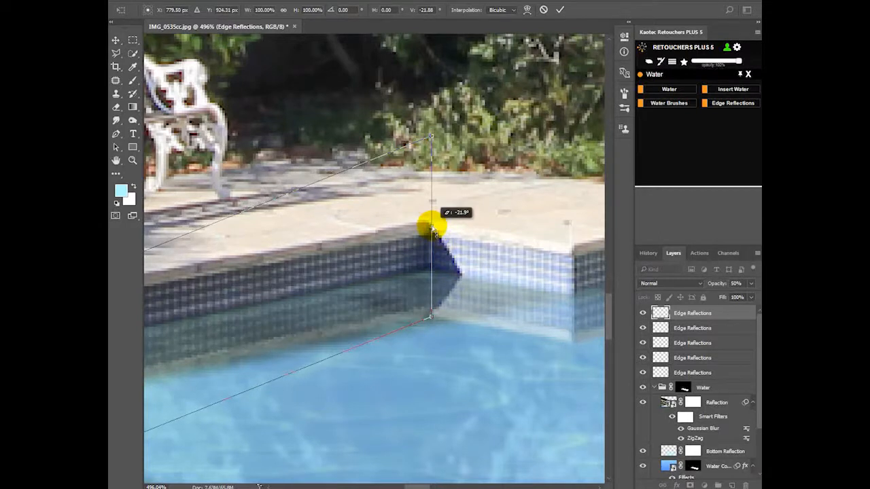
{"action": "key", "text": "Return"}
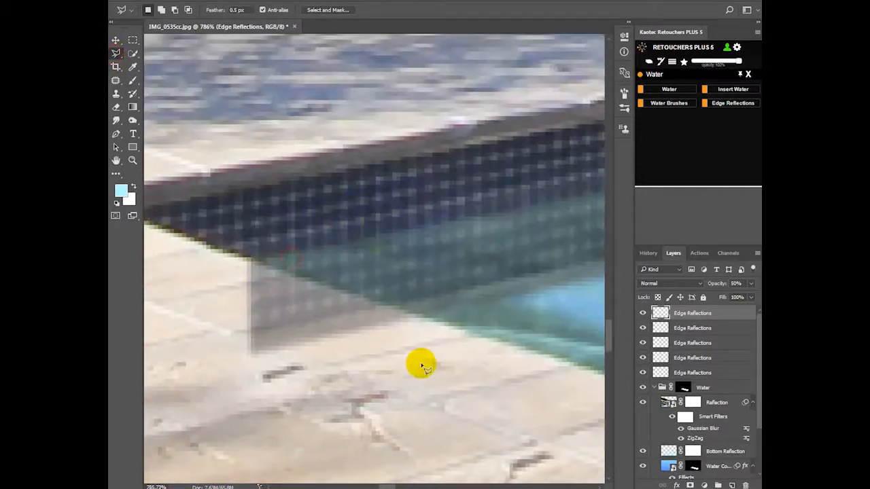
{"action": "left_click_drag", "start_coordinate": [421, 363], "coordinate": [203, 248]}
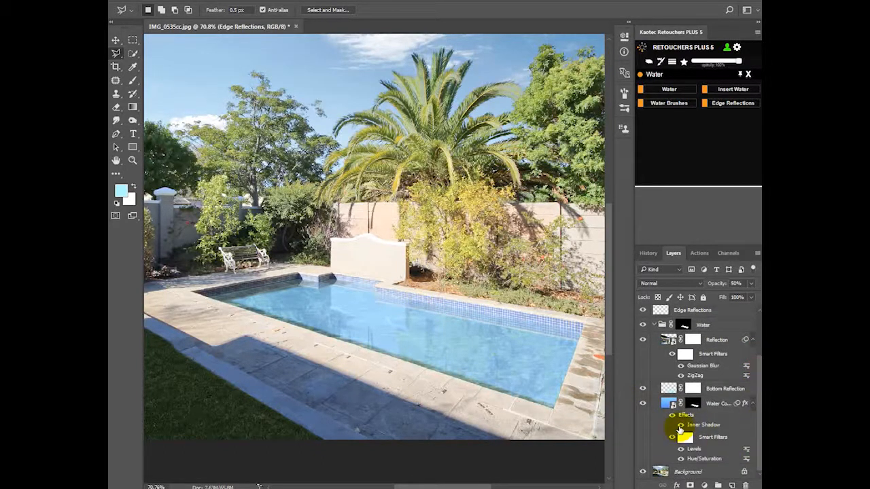
Add a new layer and paint a black soft round brush shadow over the pool's left part
{"action": "left_click", "coordinate": [669, 389]}
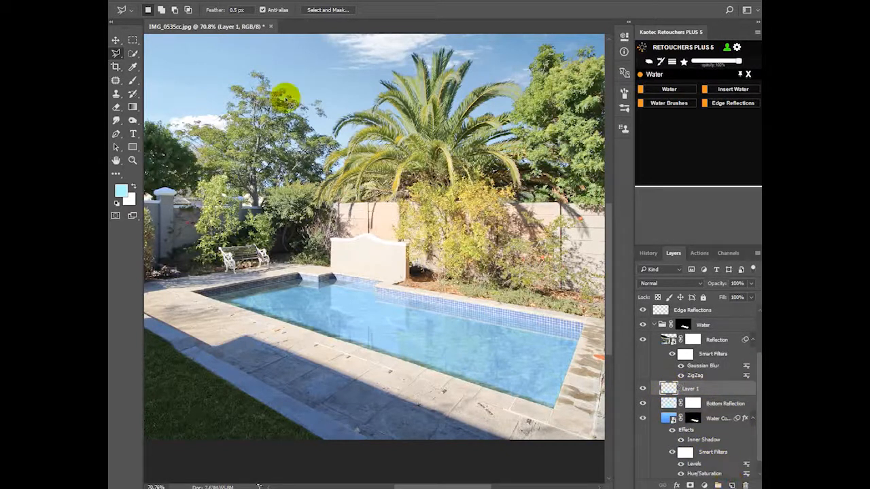
{"action": "left_click", "coordinate": [133, 93]}
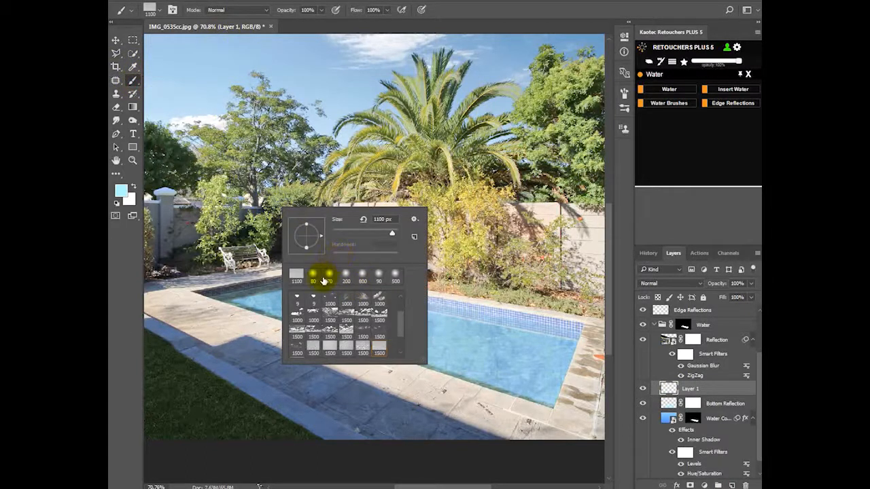
{"action": "left_click", "coordinate": [328, 274]}
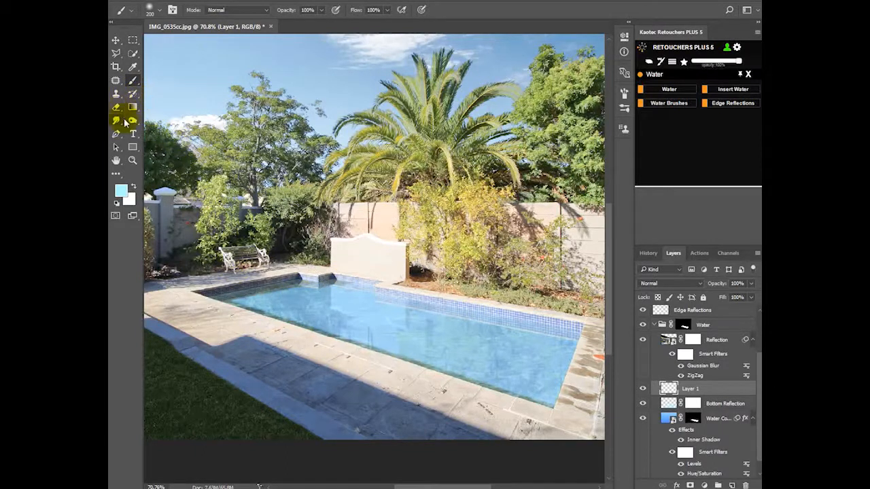
{"action": "left_click", "coordinate": [120, 190]}
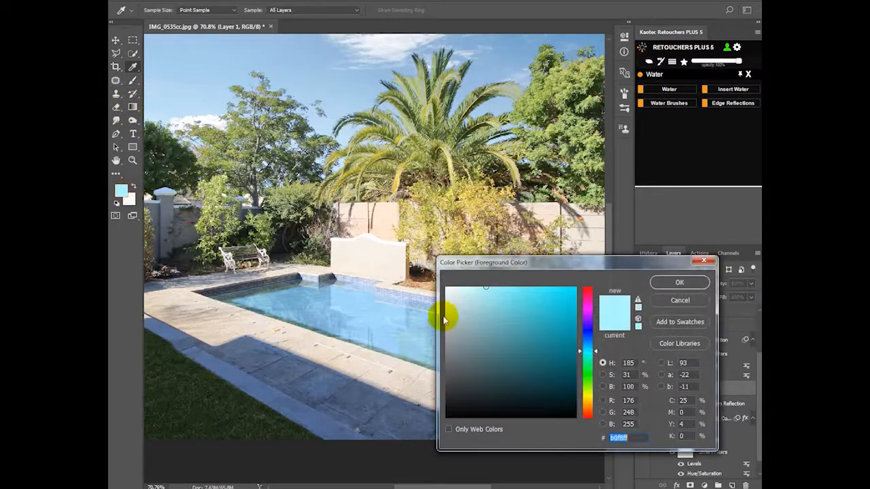
{"action": "left_click", "coordinate": [678, 282]}
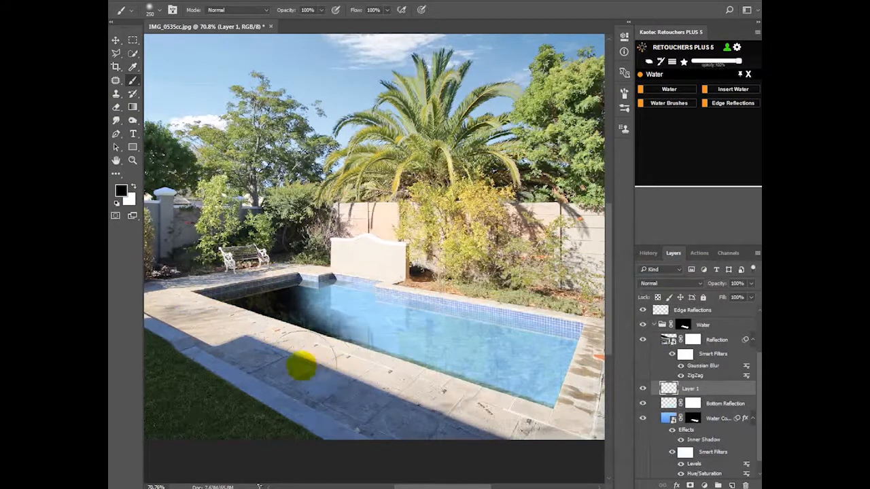
{"action": "left_click_drag", "start_coordinate": [306, 367], "coordinate": [526, 418]}
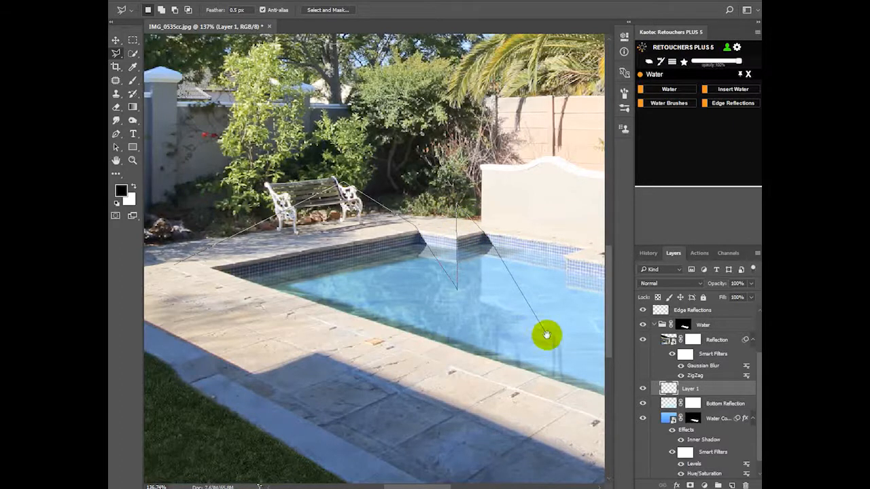
Outline the pool area around the shadow, including the front pool edge, with Polygonal Lasso
{"action": "left_click_drag", "start_coordinate": [547, 334], "coordinate": [455, 331]}
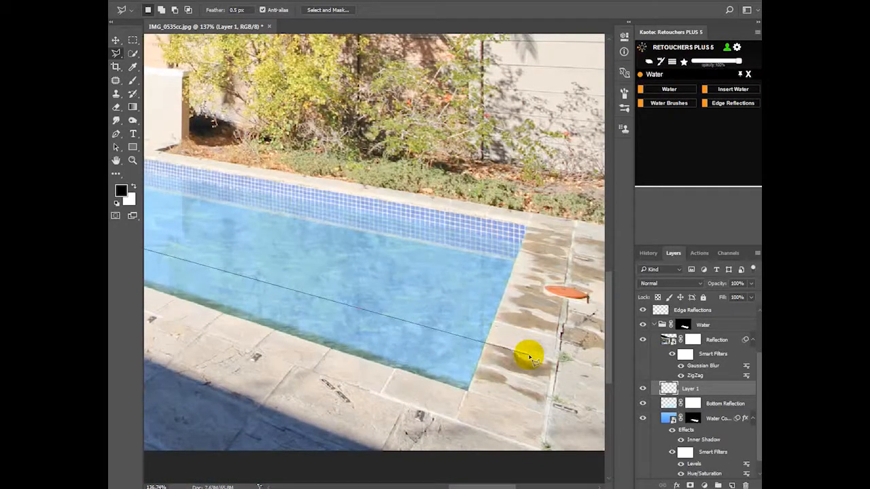
{"action": "left_click_drag", "start_coordinate": [530, 356], "coordinate": [248, 354]}
{"action": "type", "text": "17"}
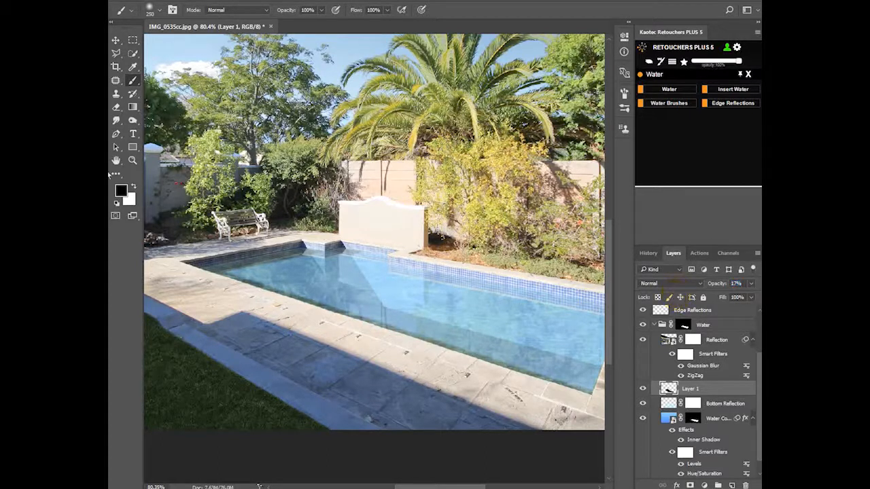
Smudge the shadow across the water and soften it near the front pool edge
{"action": "left_click", "coordinate": [116, 107]}
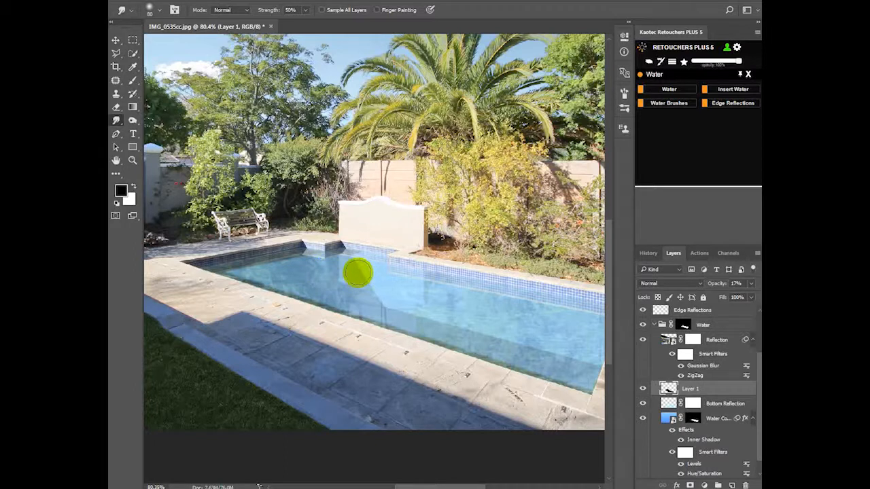
{"action": "left_click_drag", "start_coordinate": [358, 272], "coordinate": [372, 297]}
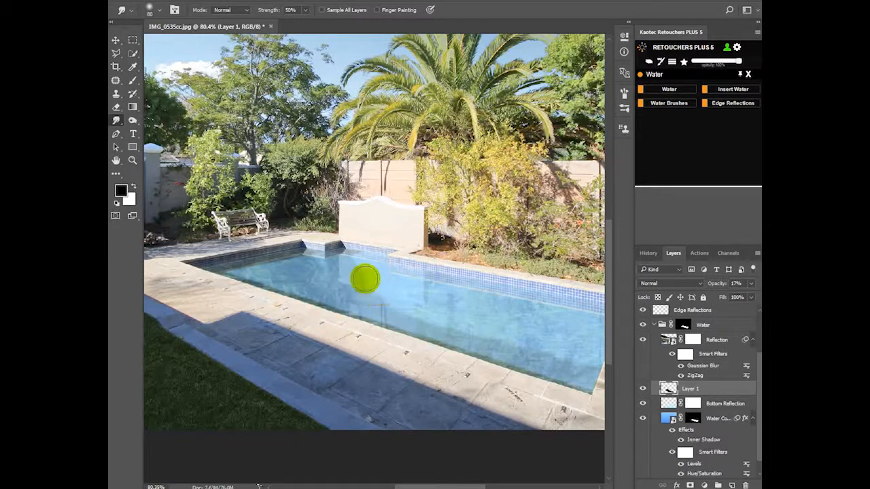
{"action": "left_click_drag", "start_coordinate": [365, 279], "coordinate": [382, 307]}
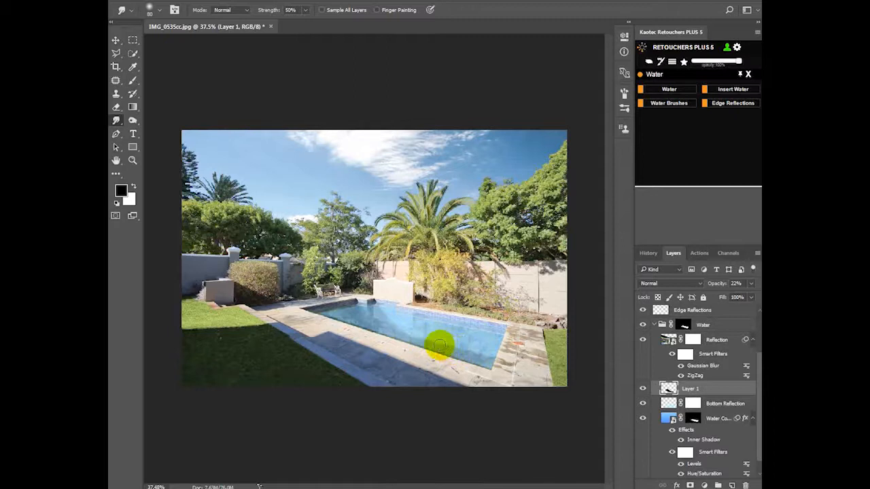
{"action": "left_click_drag", "start_coordinate": [438, 345], "coordinate": [475, 352]}
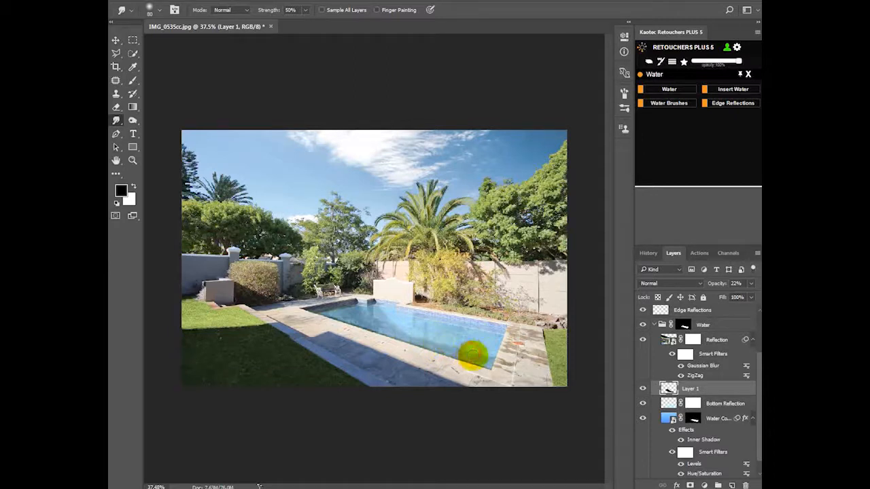